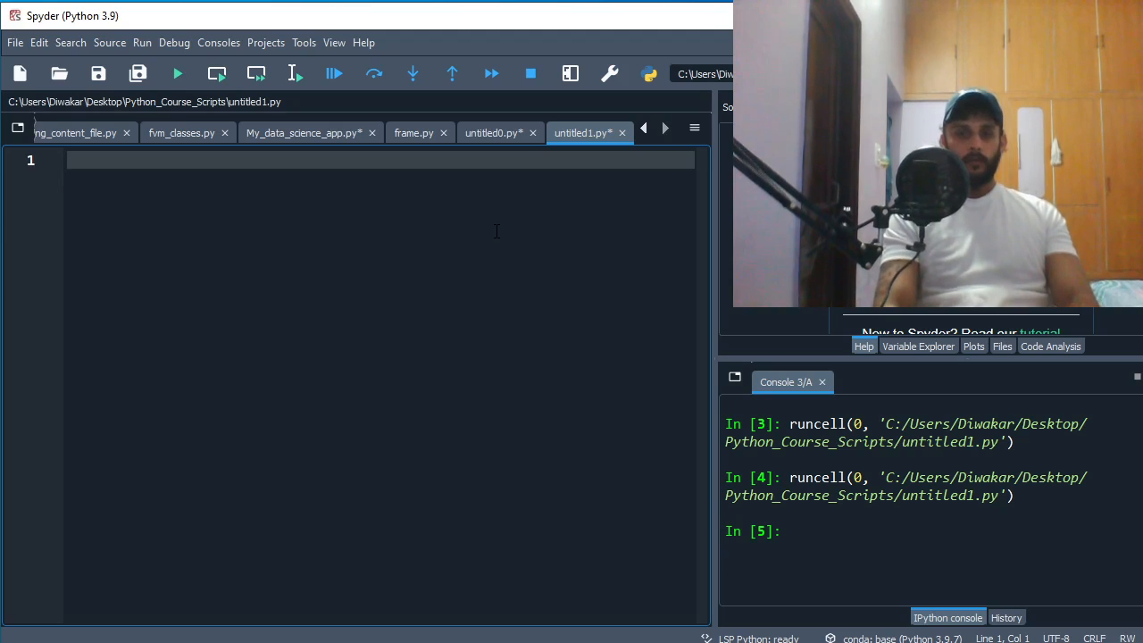
Add the imports 'from tkinter import *' and 'import numpy as np'.
type("from")
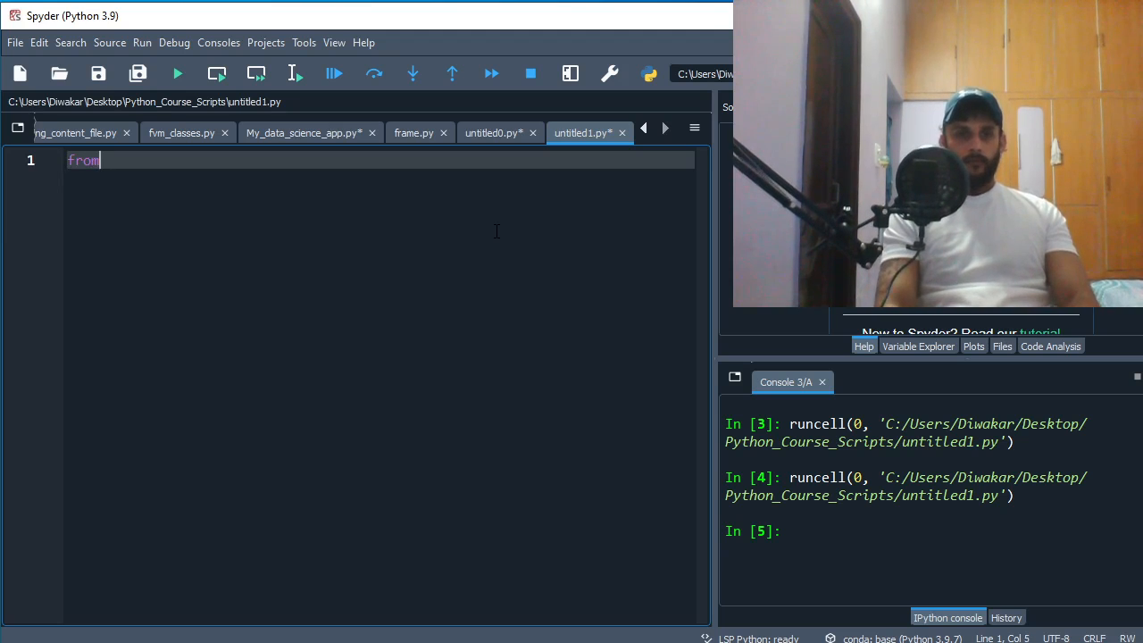
type("tki")
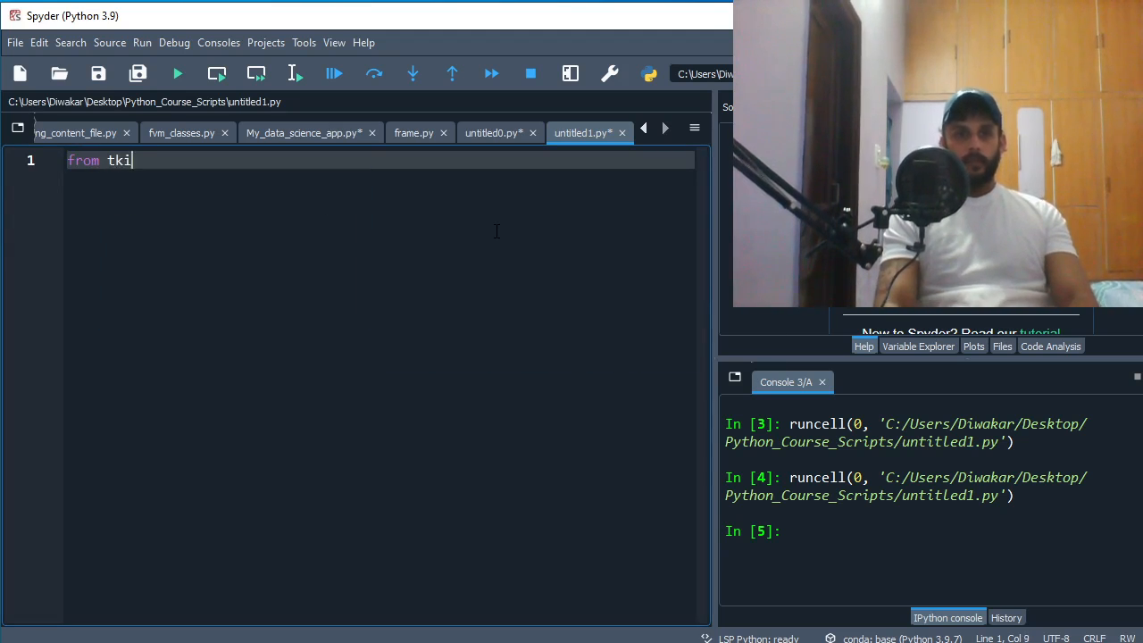
type("nter import")
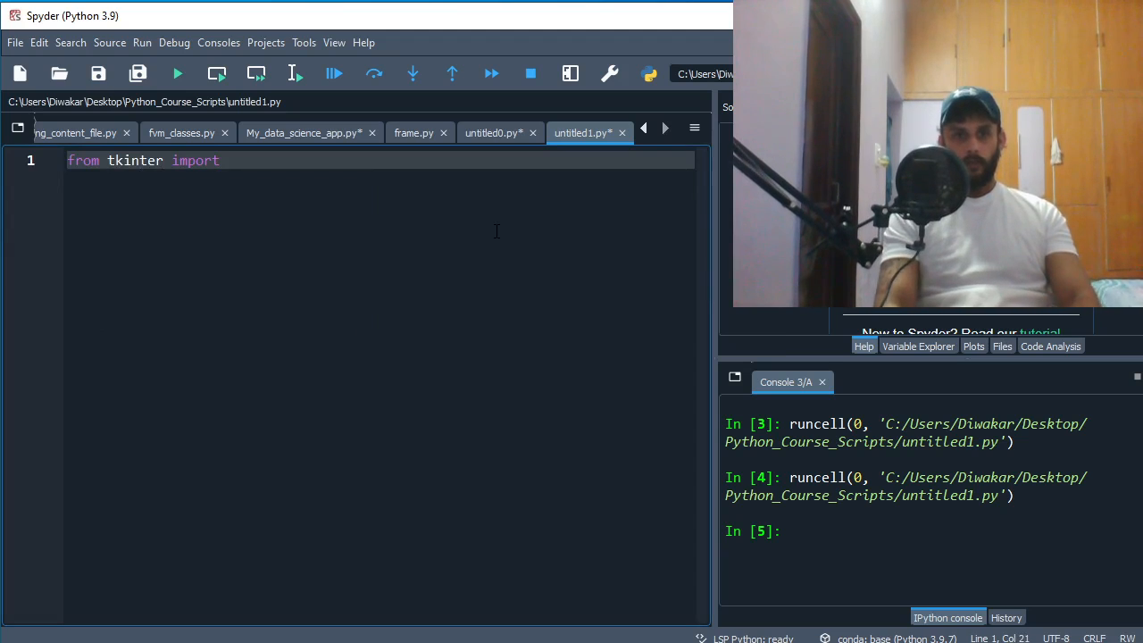
type("*")
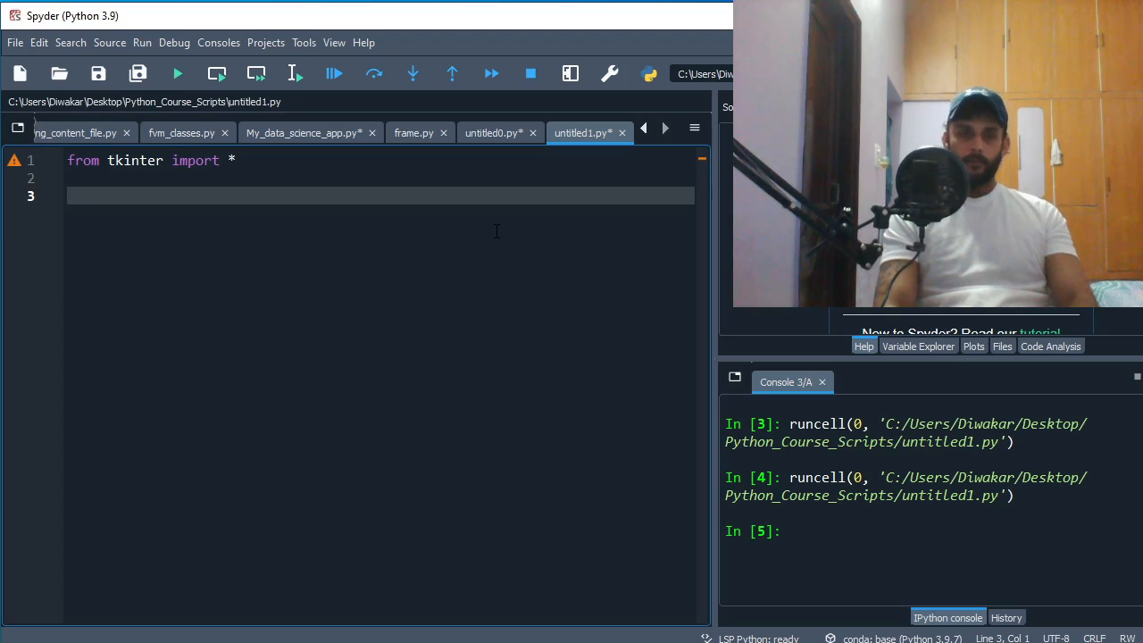
type("impr")
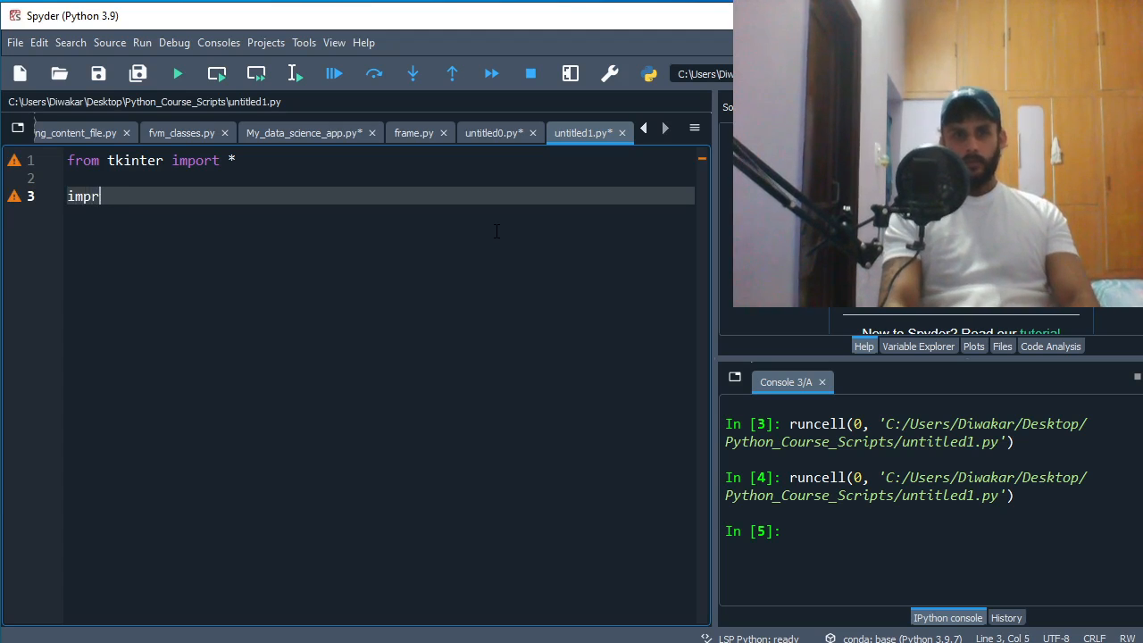
type("t numpy")
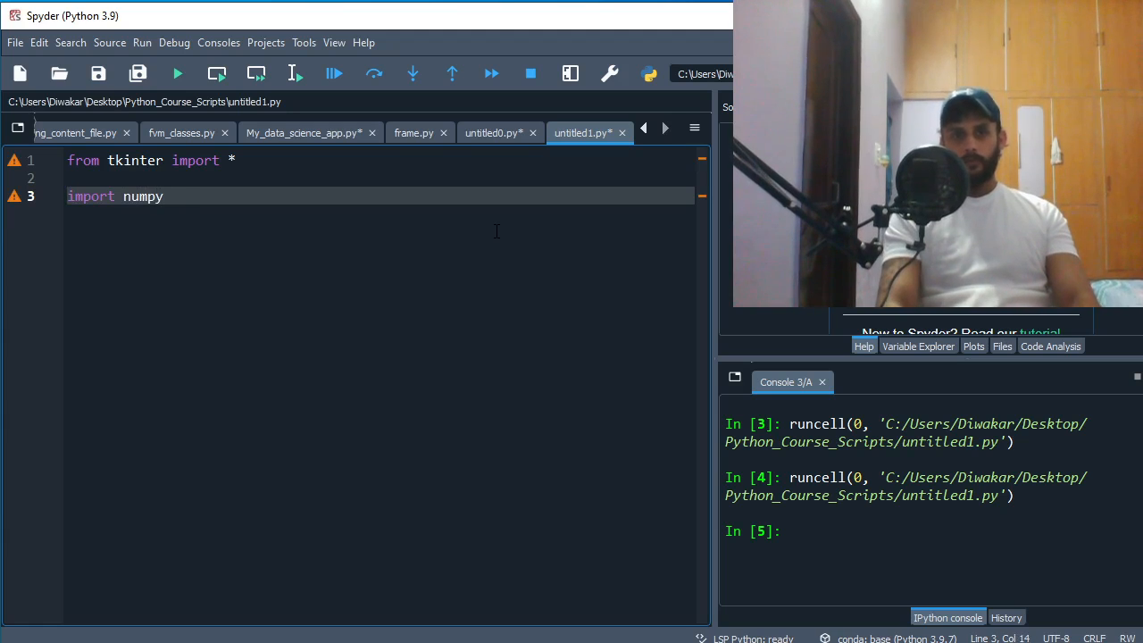
type("as np")
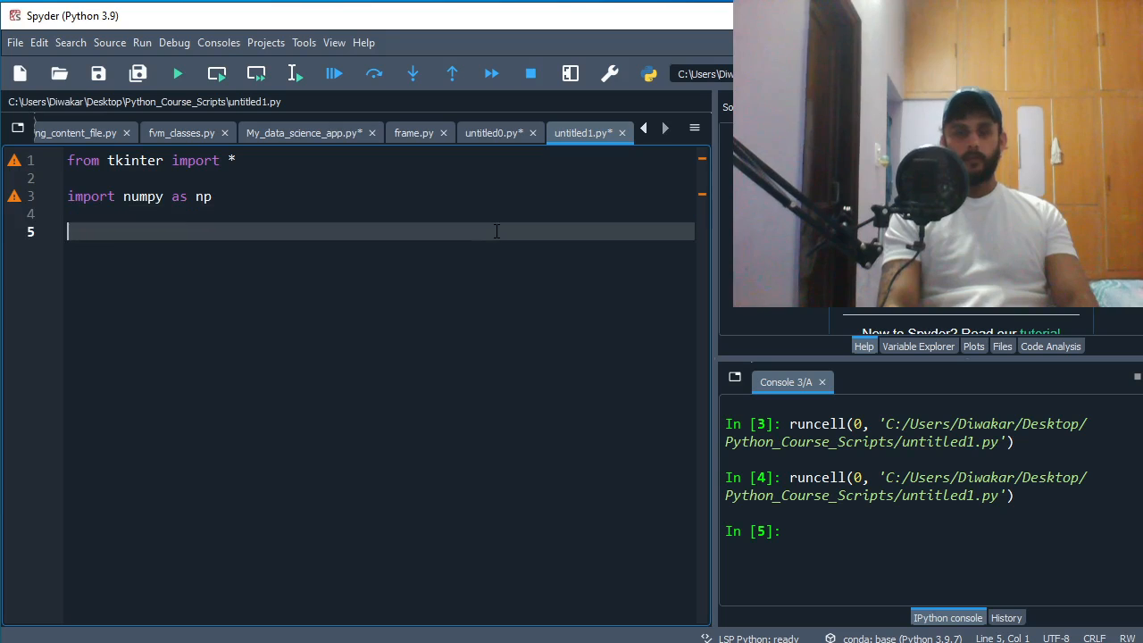
key("enter")
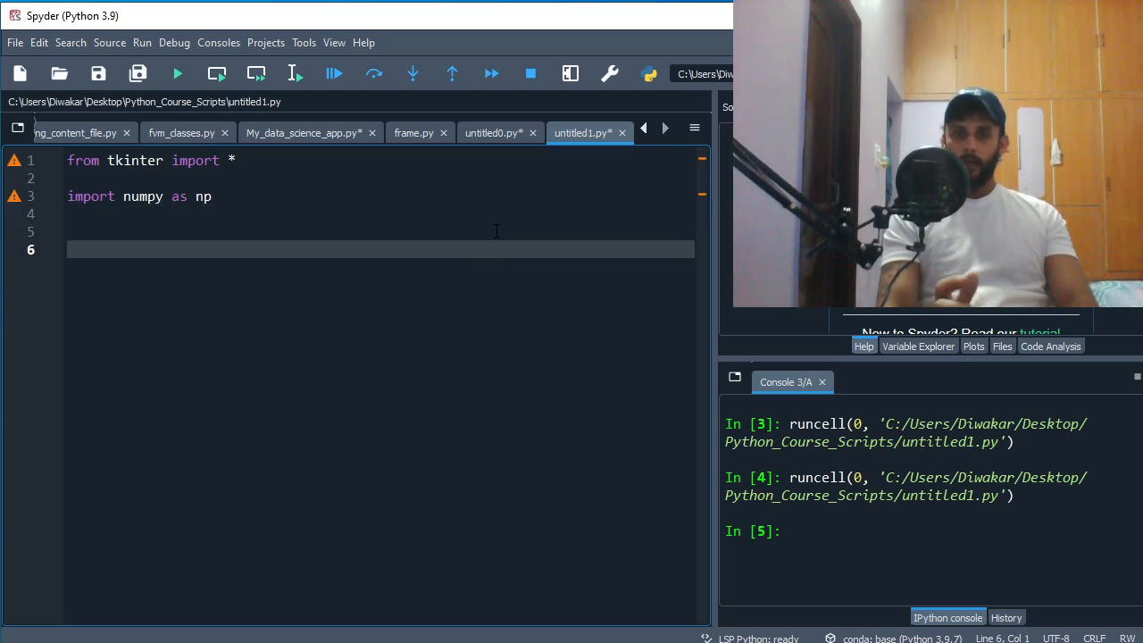
Create the Tk root with root = Tk() and start it with root.mainloop().
type("root =")
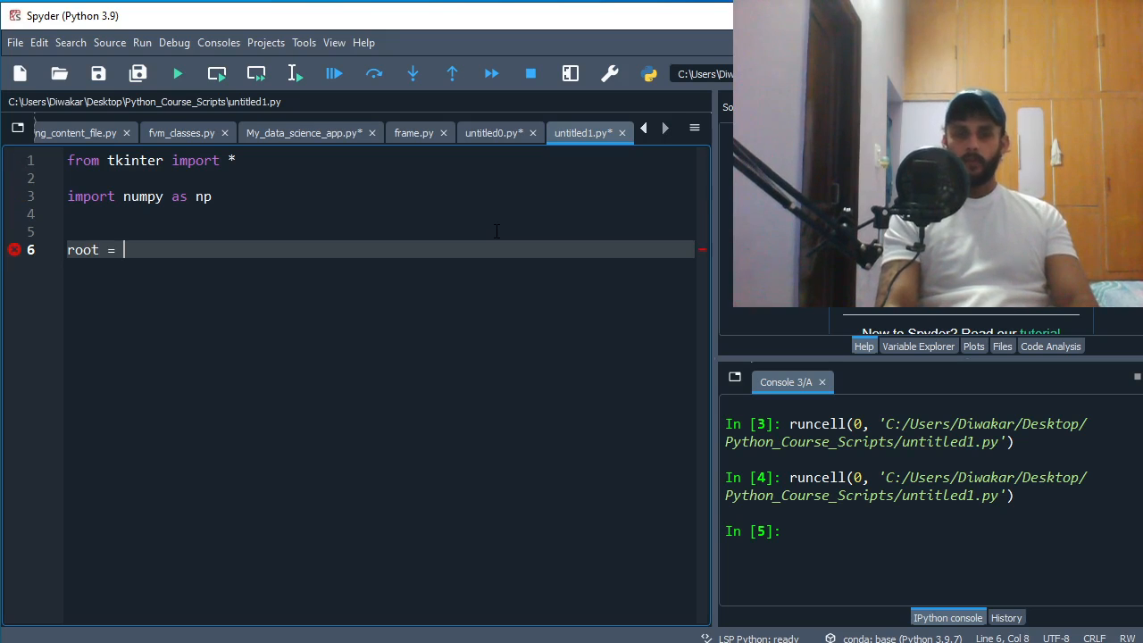
type("Tk")
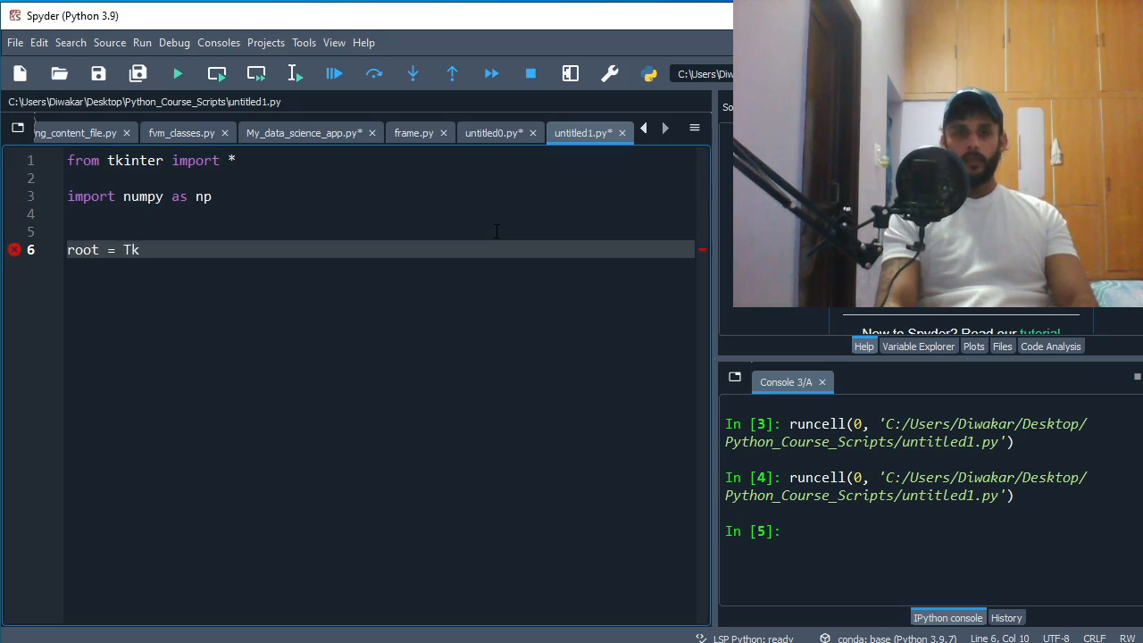
type("(")
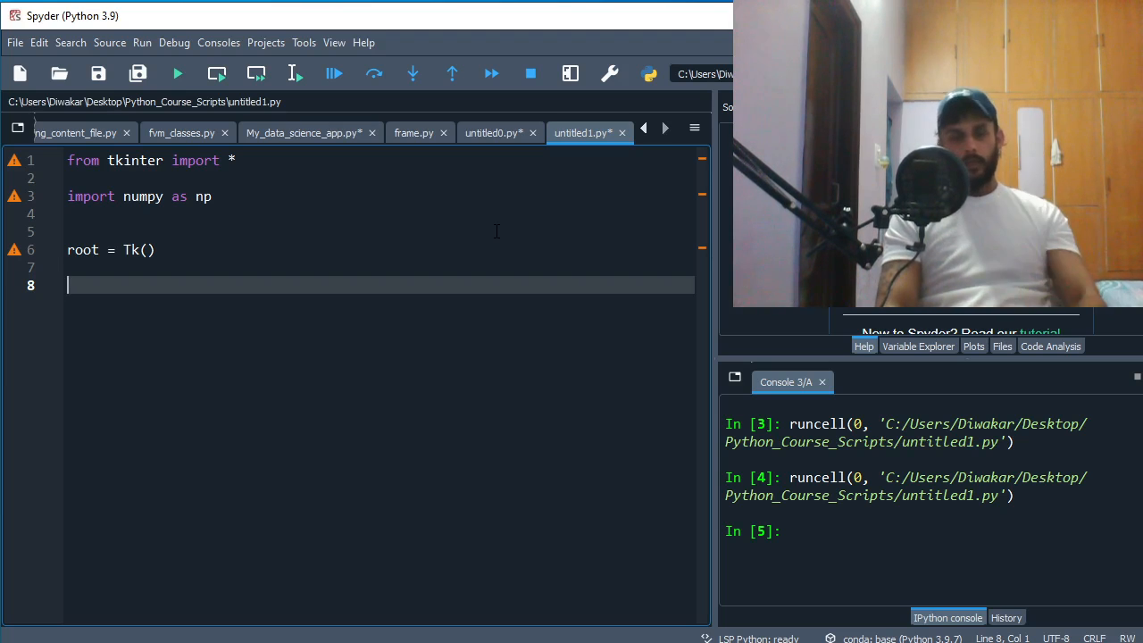
type("root.")
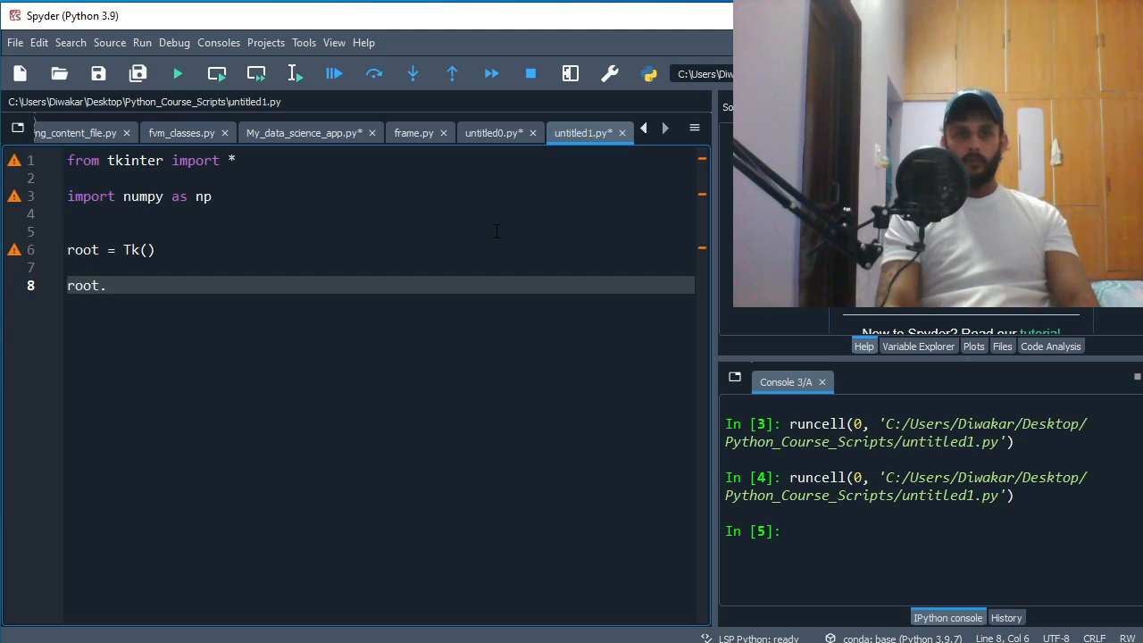
type("mainloop")
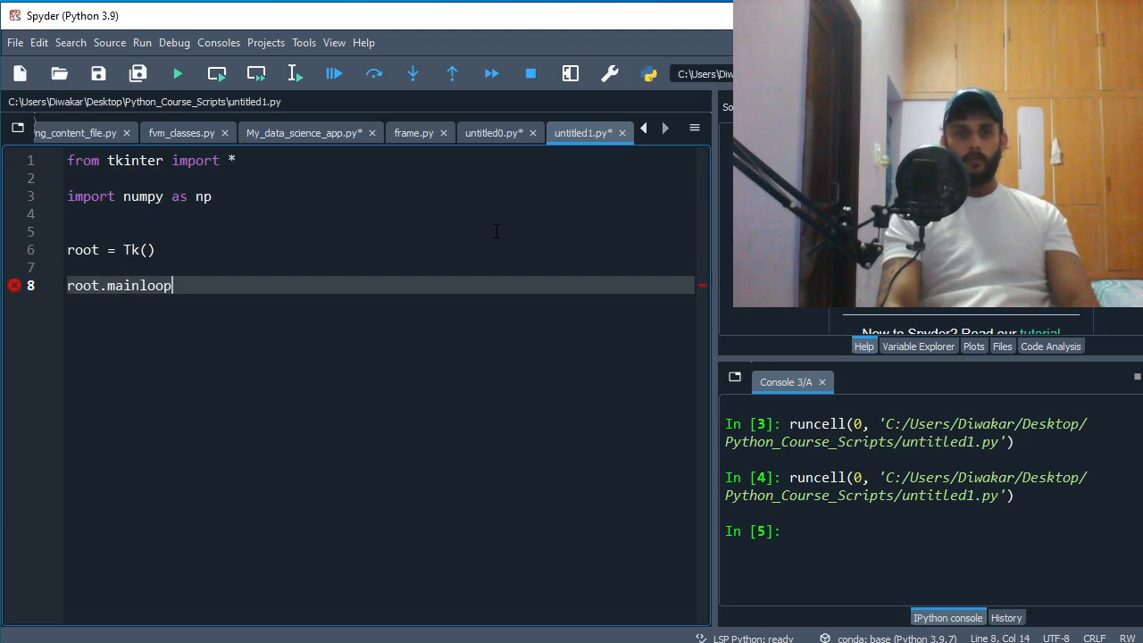
type("()")
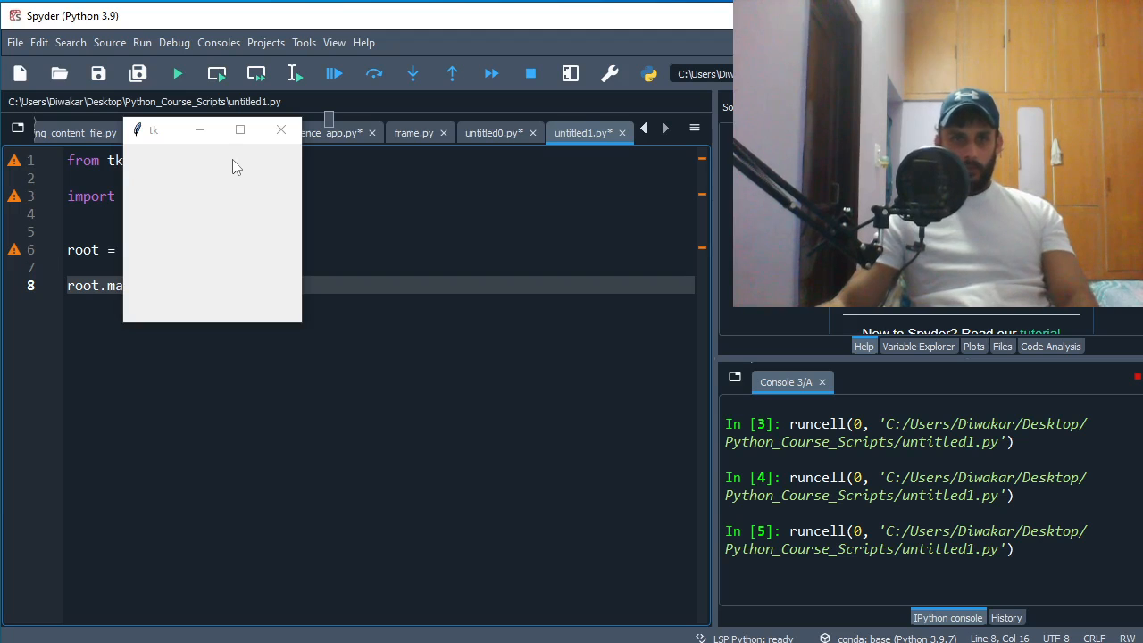
mouse_move(239, 128)
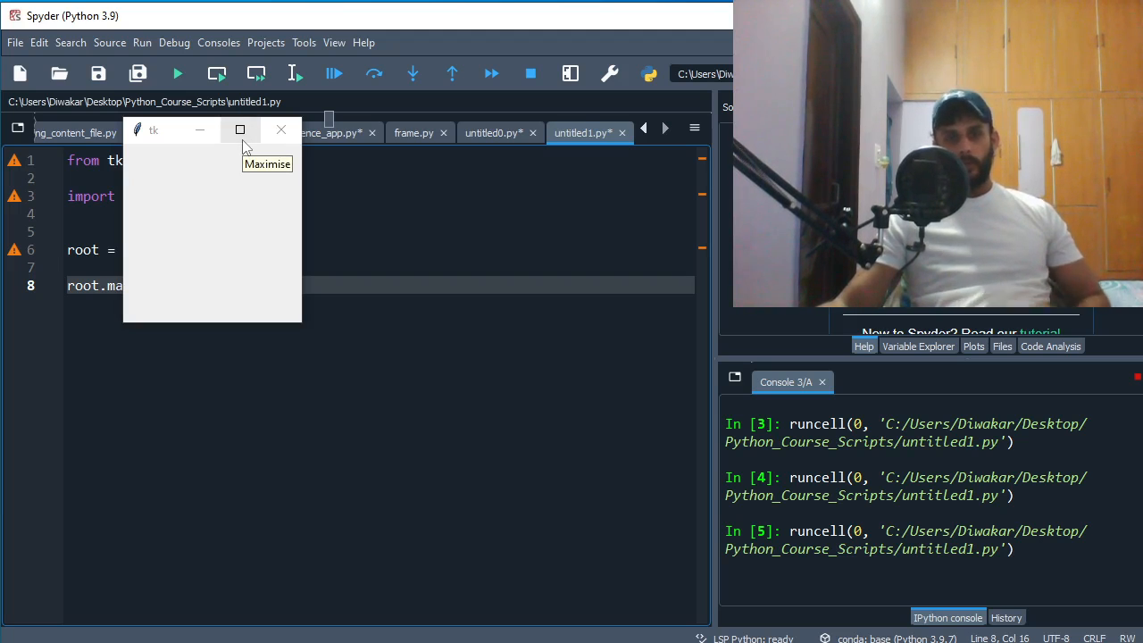
Run the script so the empty Tk window appears.
left_click(239, 129)
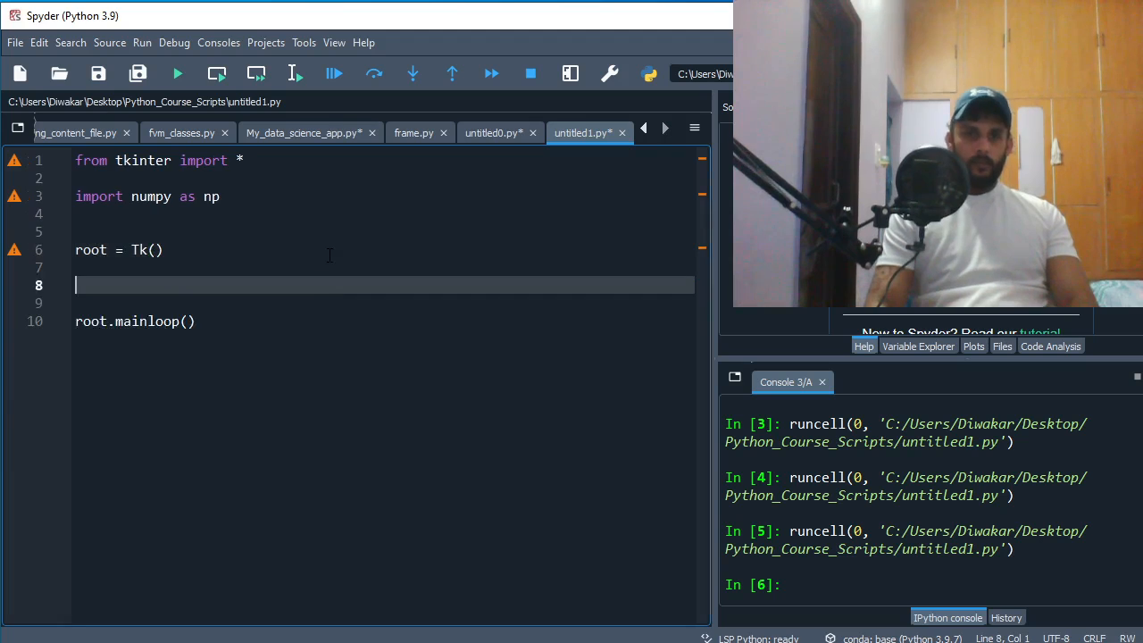
Define class basic with a def __init__(self, ) method.
type("c")
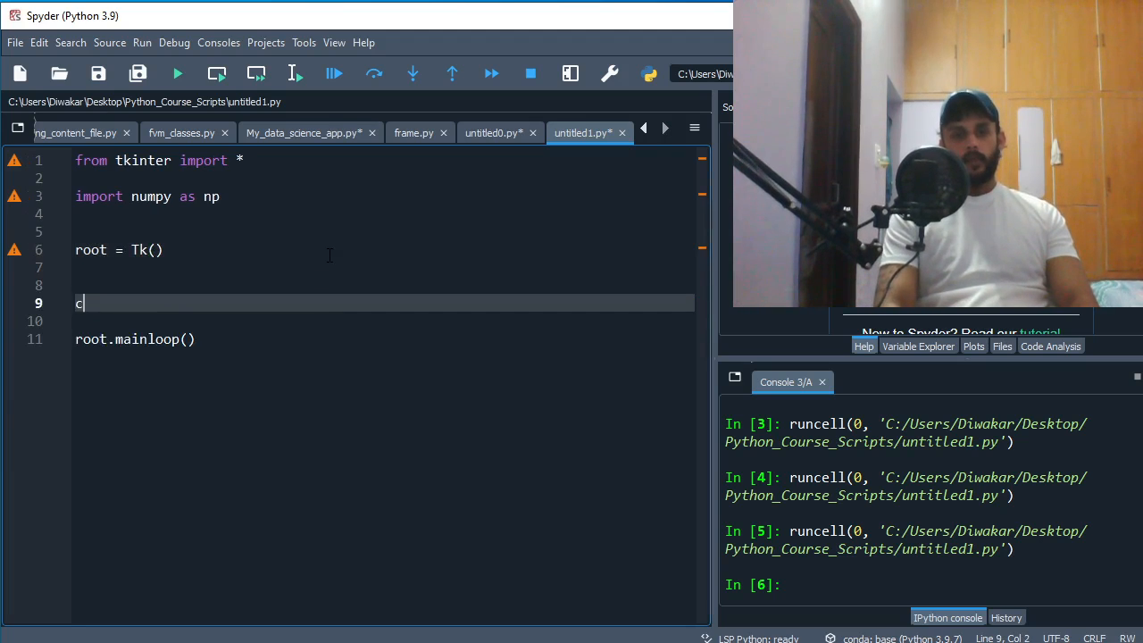
type("lass ei")
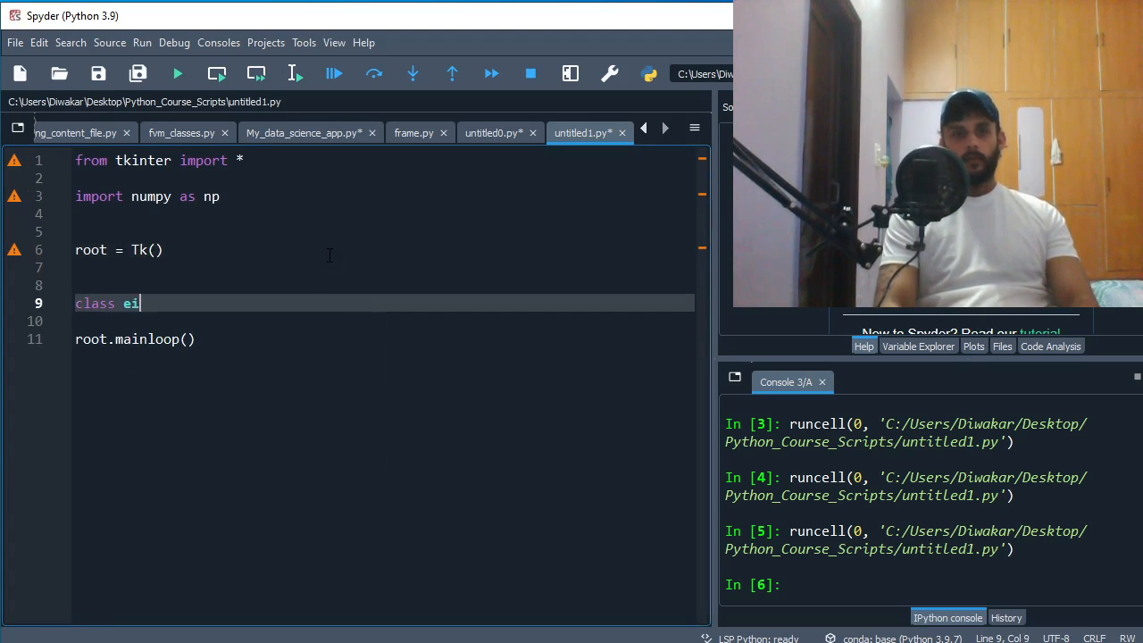
type("wi")
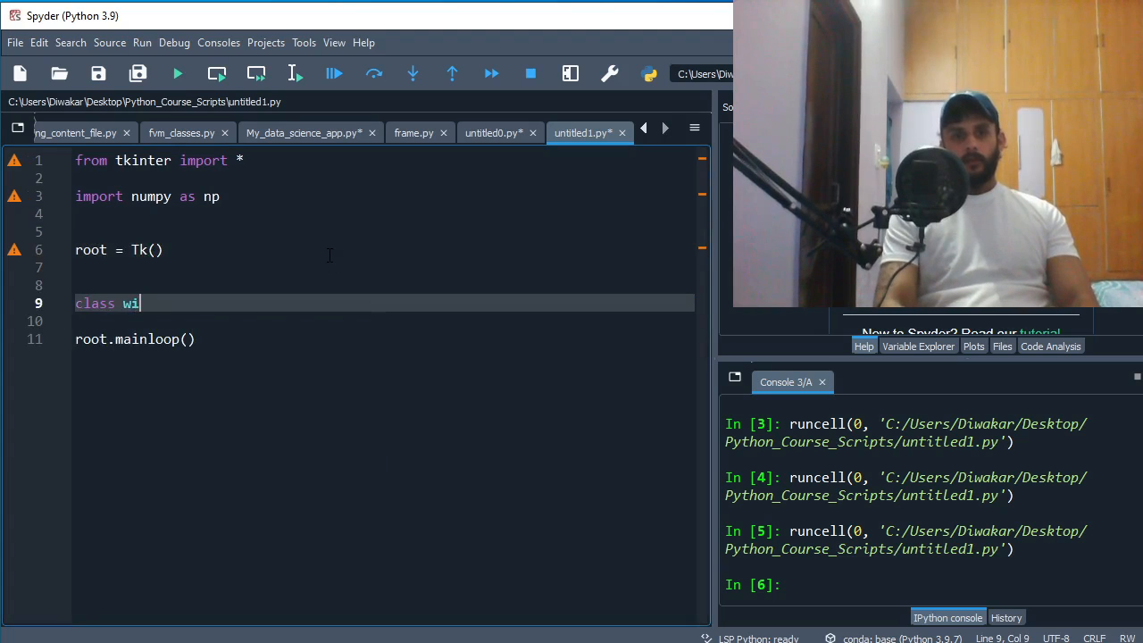
type("bea")
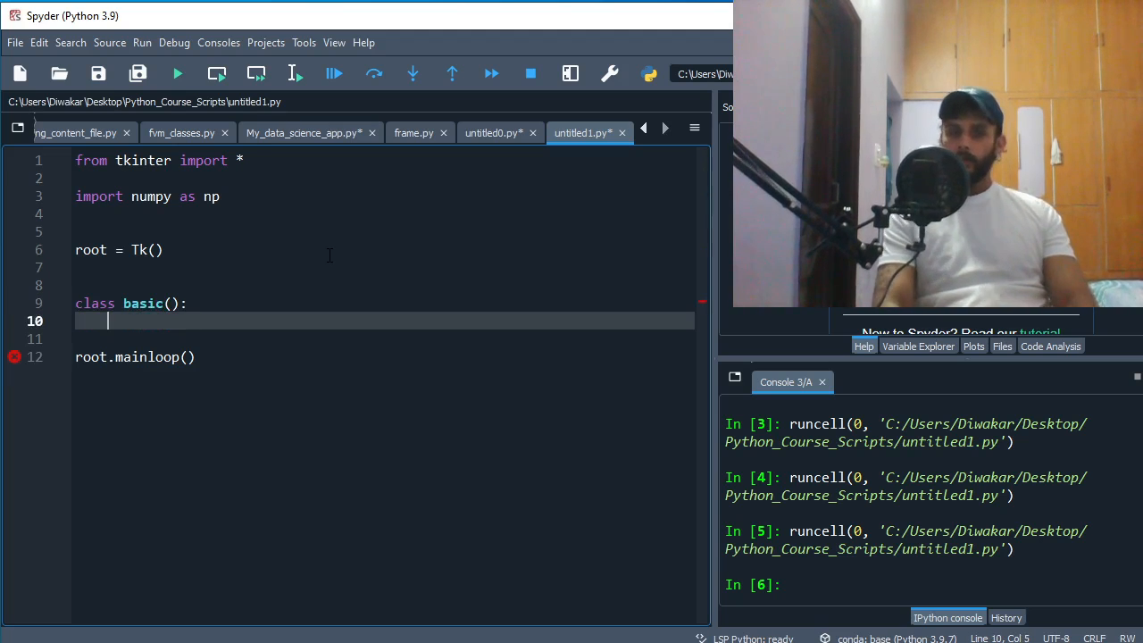
type("def")
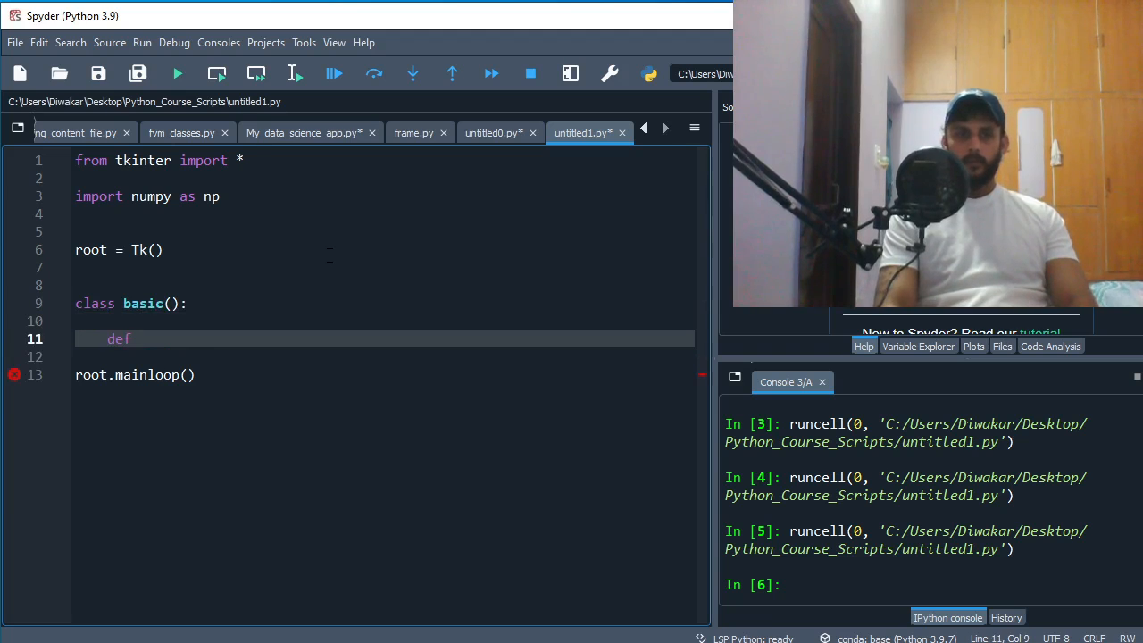
type("__int")
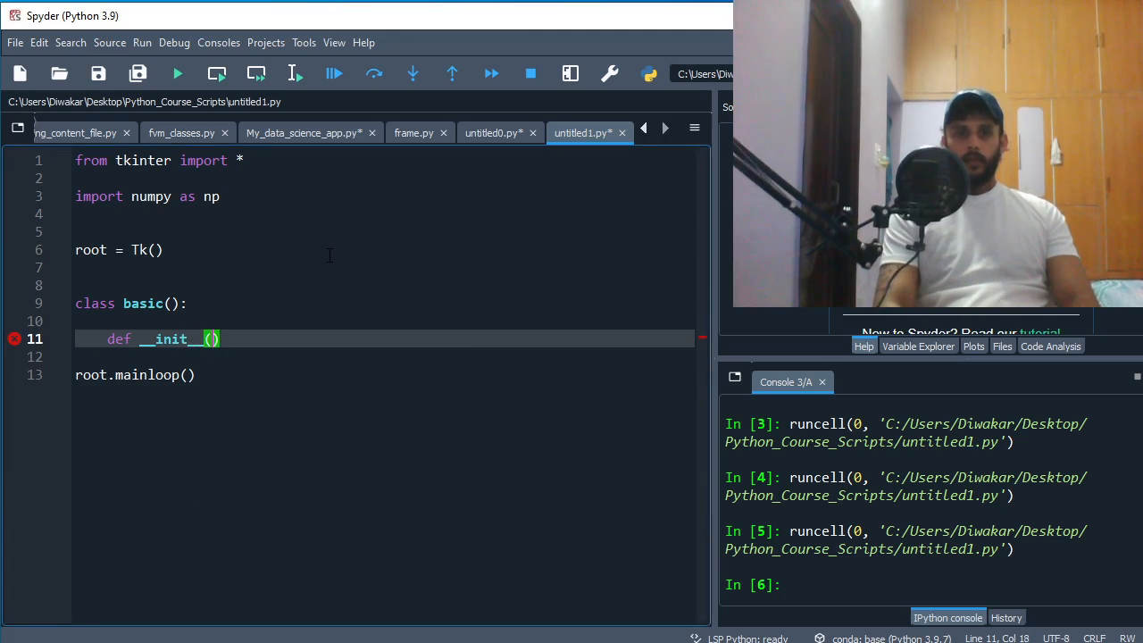
type("self,")
left_click(384, 358)
type("self.b")
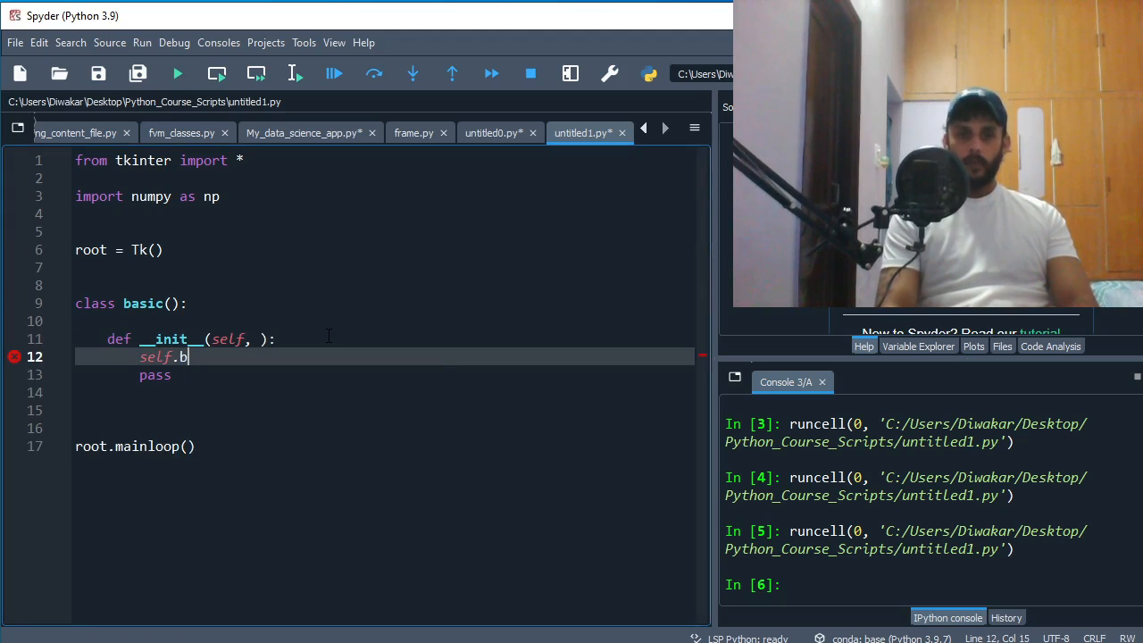
Create self.b1 = Button(root, text = "press me") inside __init__.
type("1 =")
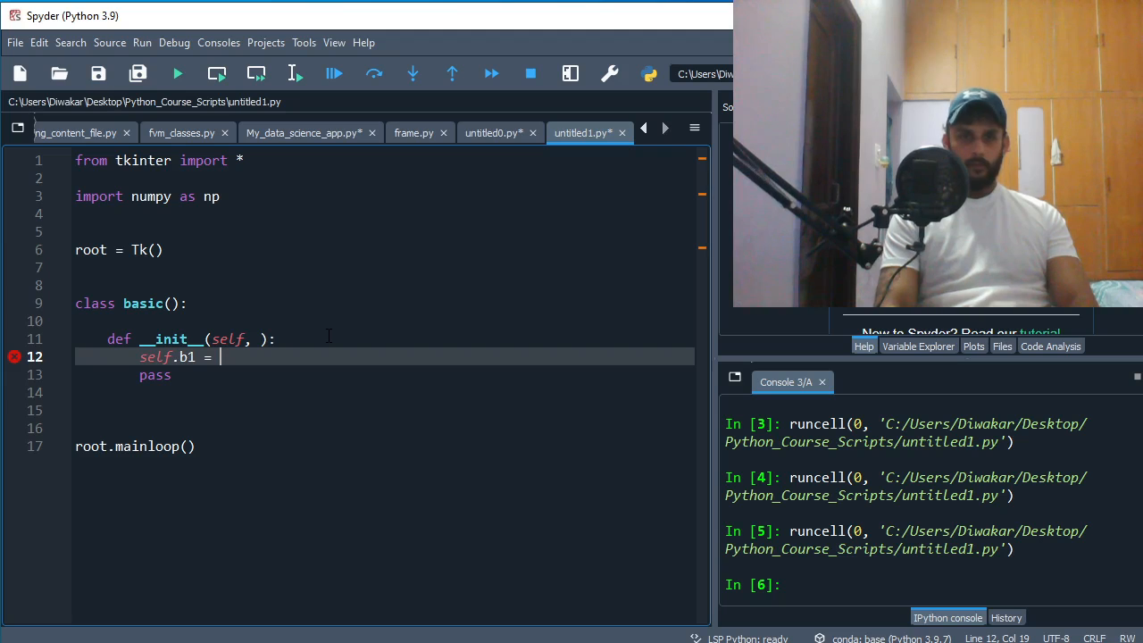
type("Butt")
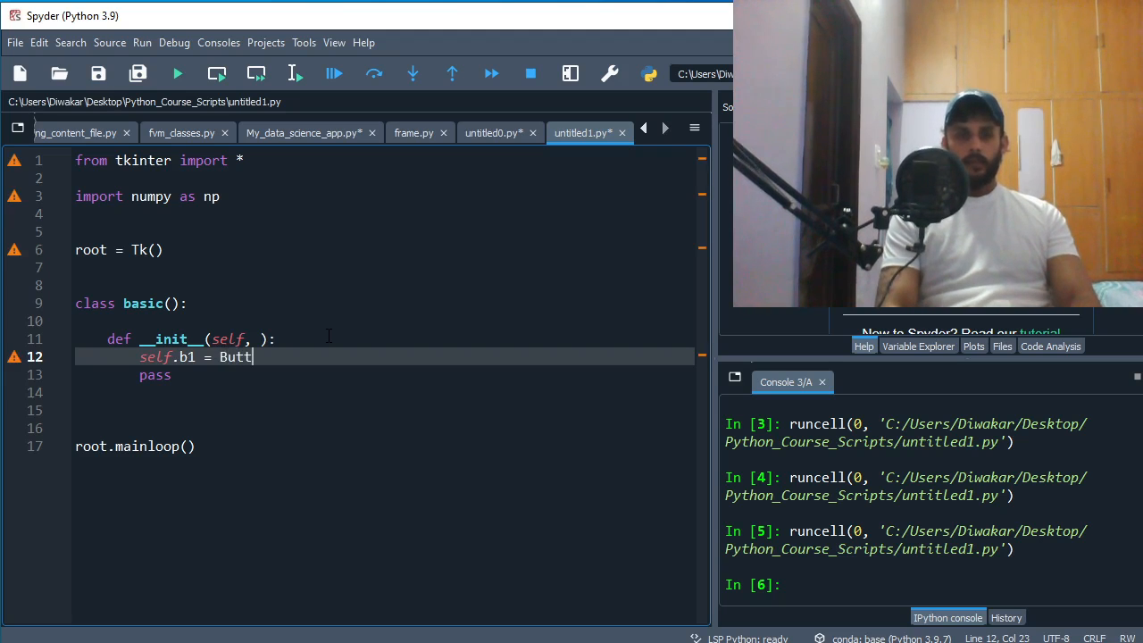
type("on()")
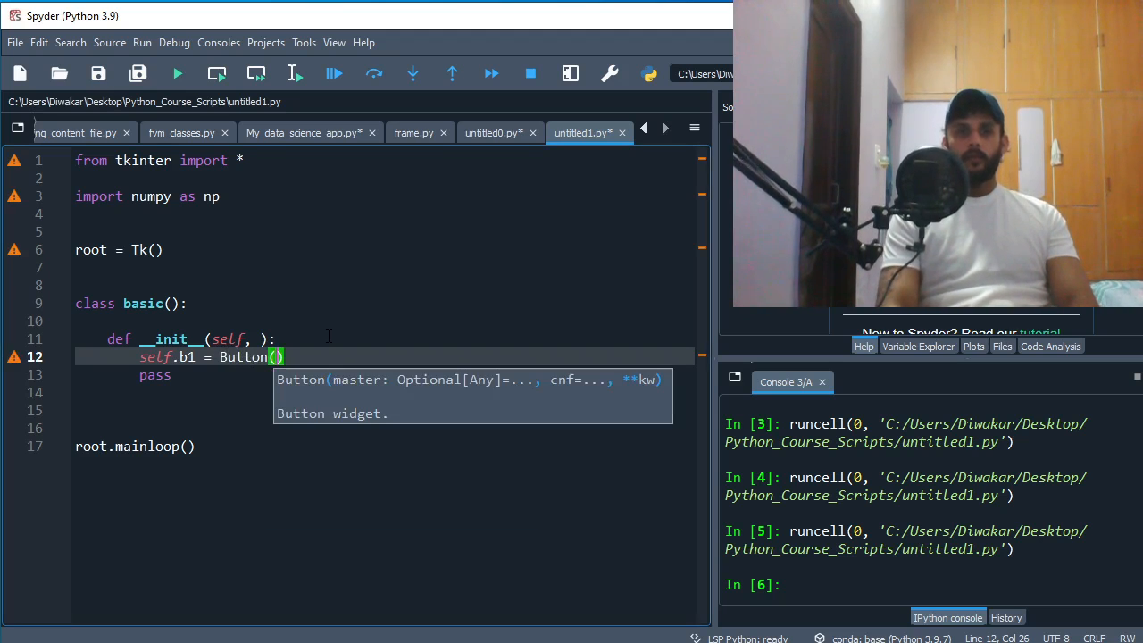
type("root,")
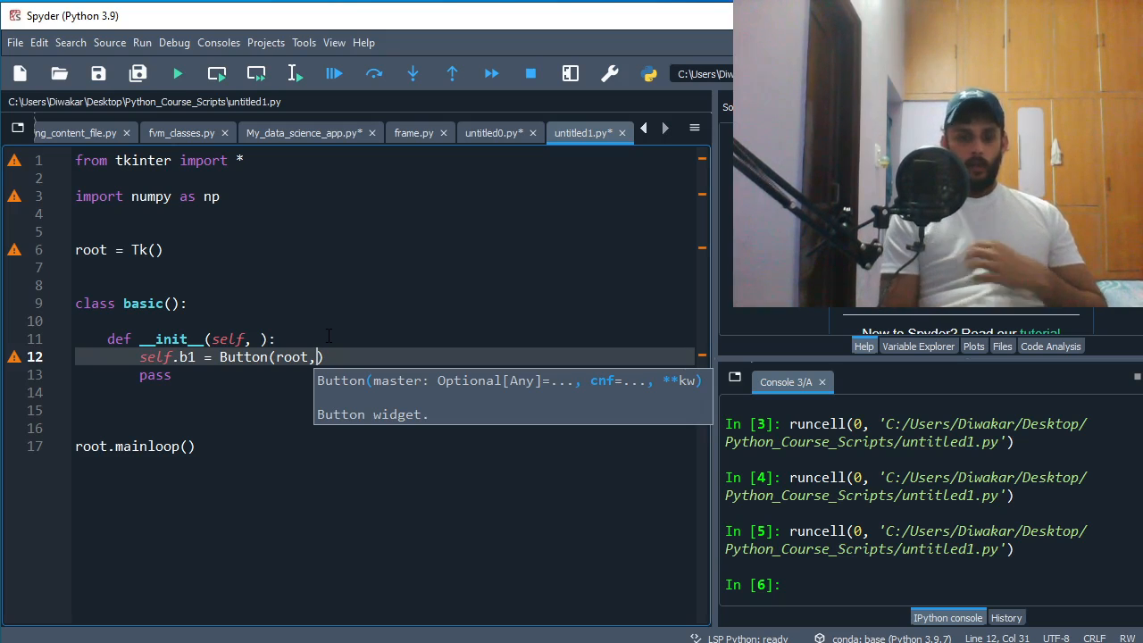
type("text =")
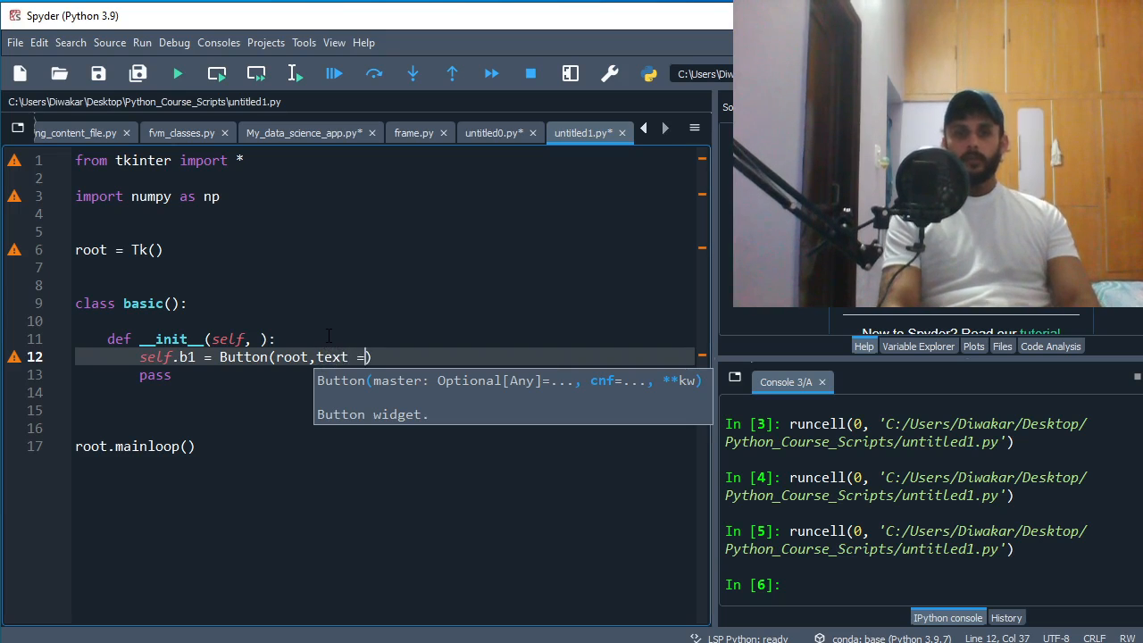
type("\"my\"")
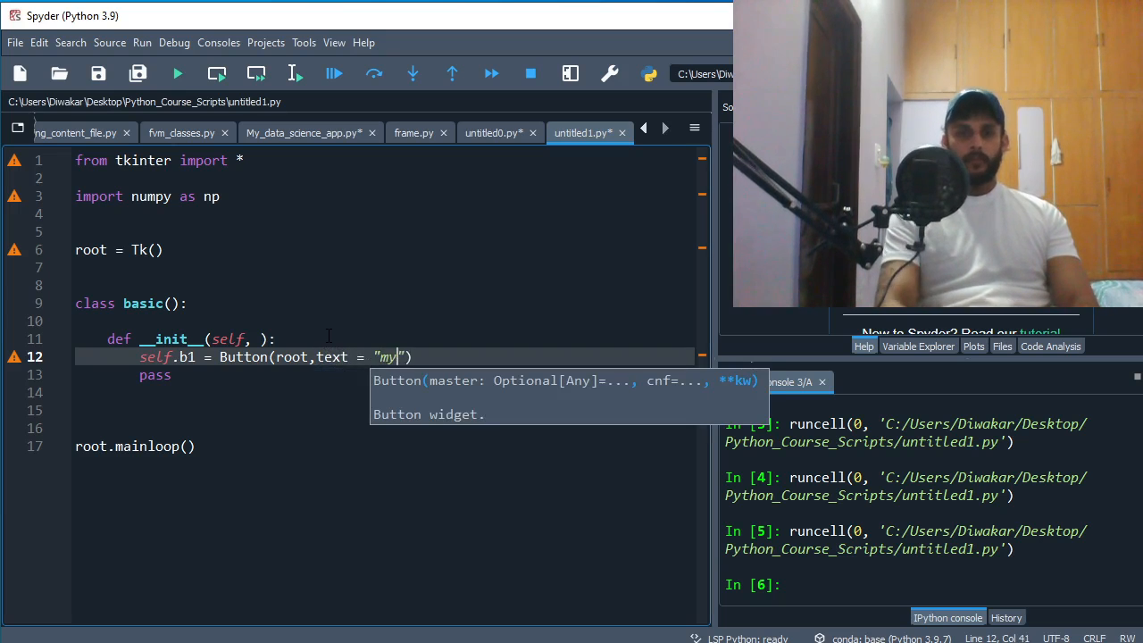
type("press me")
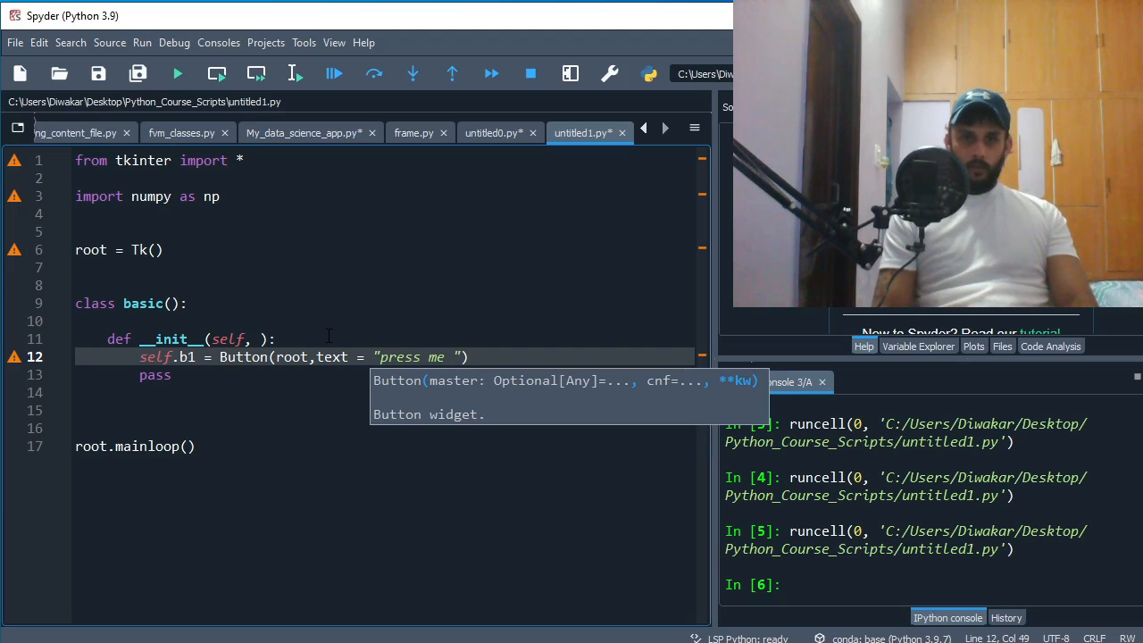
Pack the button into the window with self.b1.pack().
key("enter")
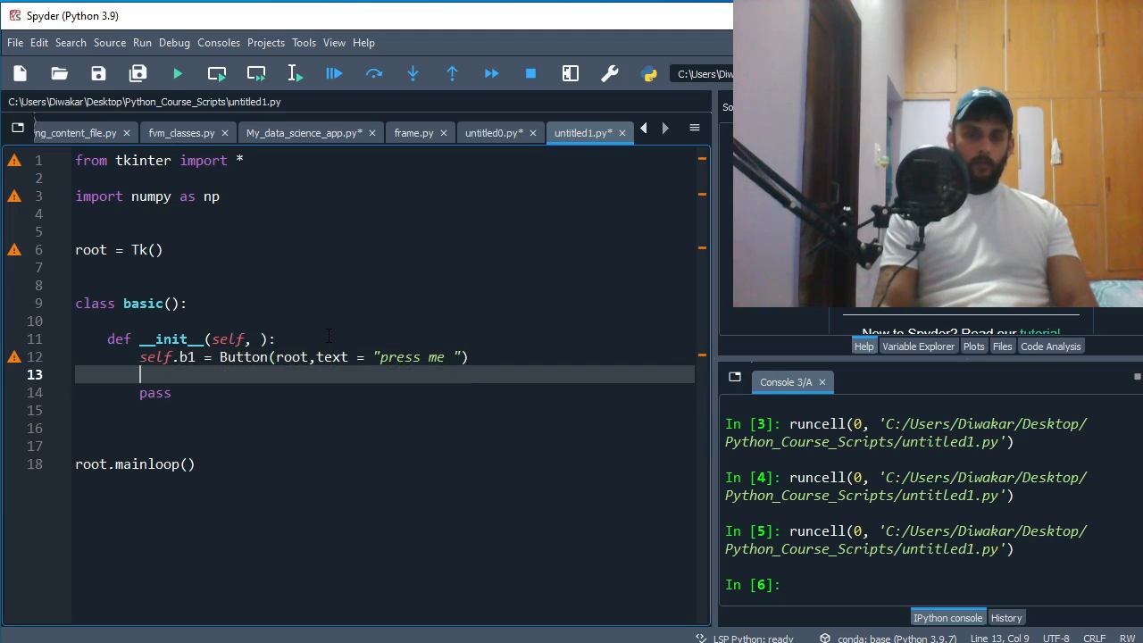
type("self")
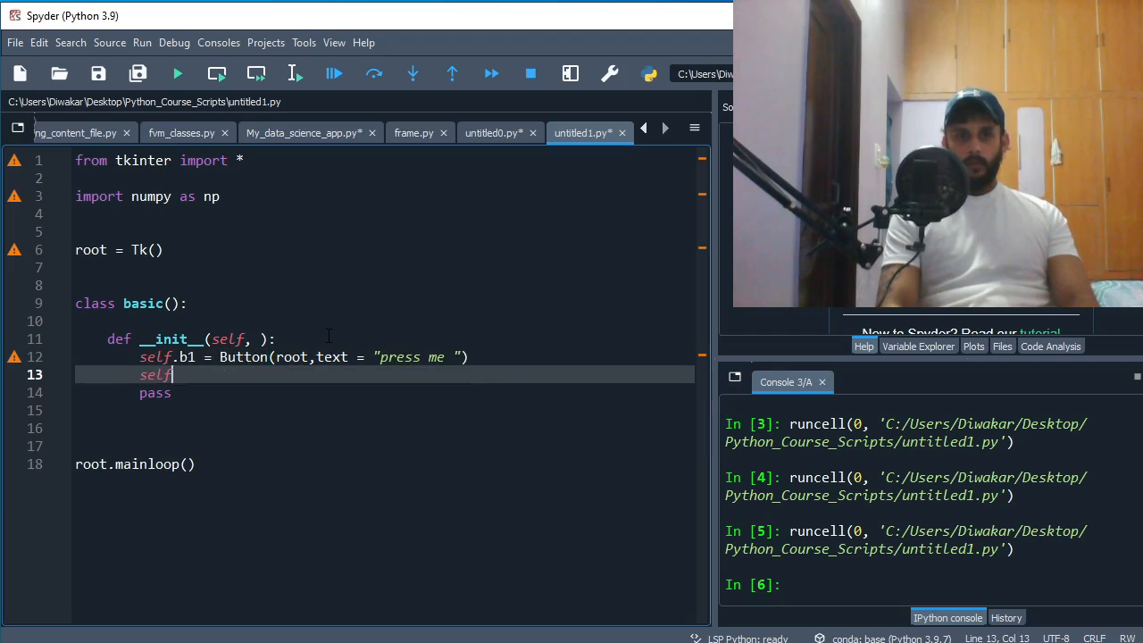
type(".")
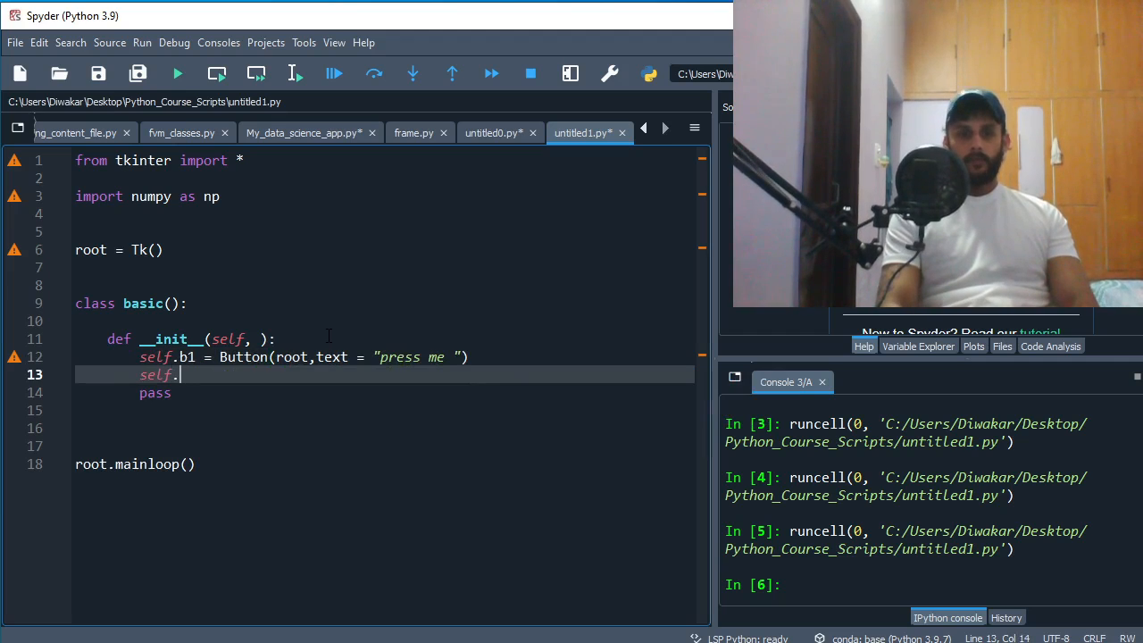
type("b1.pac")
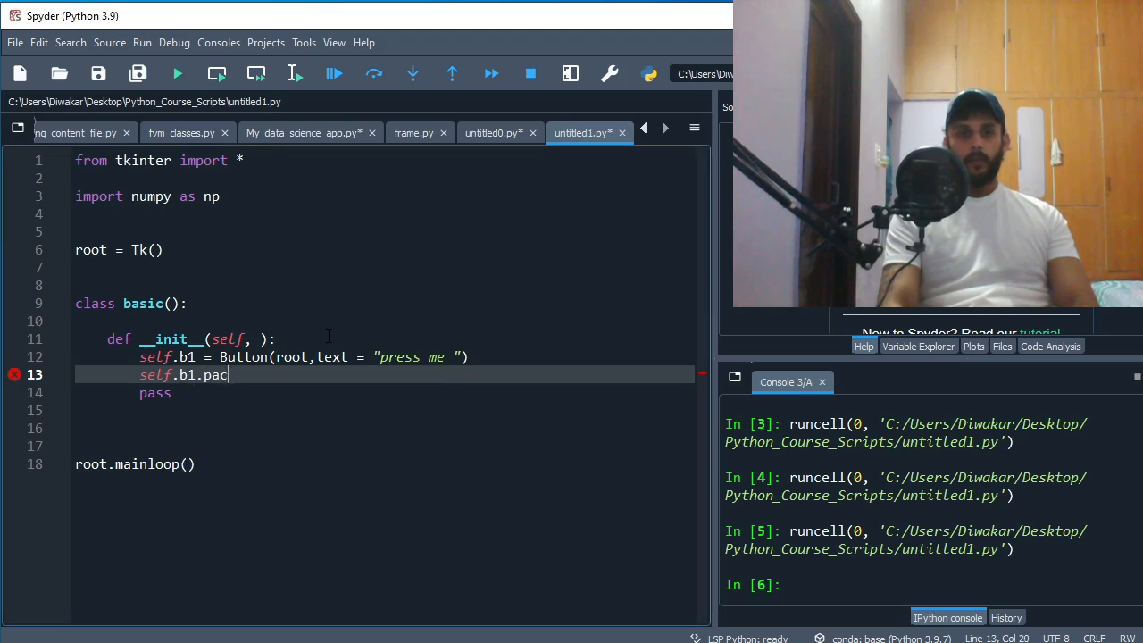
type("k()")
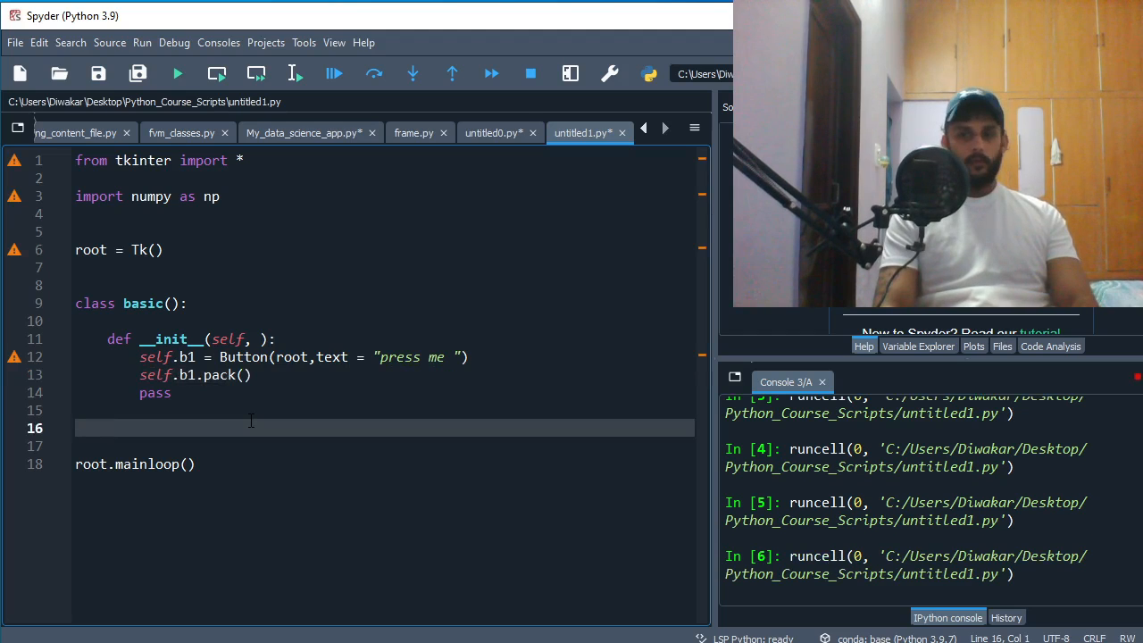
Close the empty Tk window from the test run and return to the editor.
left_click(177, 73)
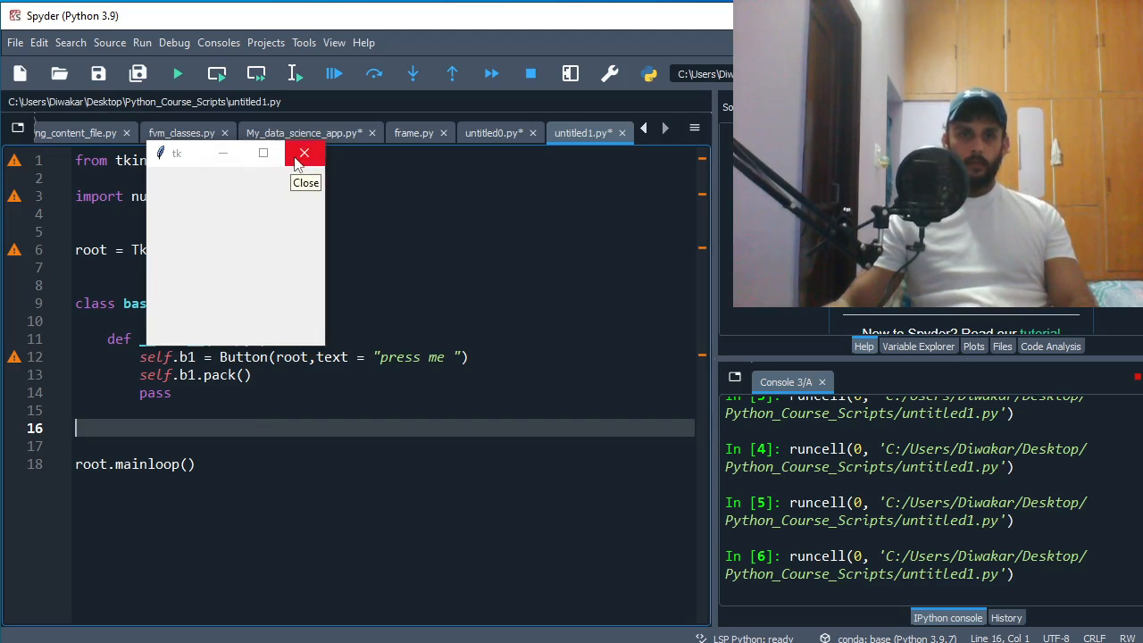
left_click(303, 153)
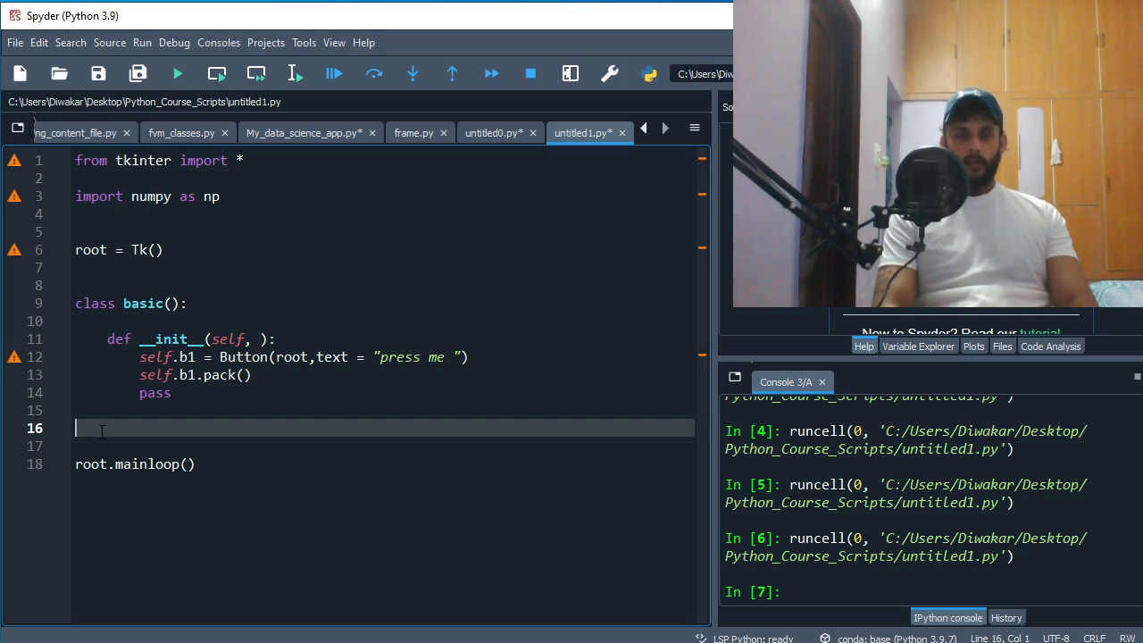
Instantiate the class with obj1 = basic() above root.mainloop().
type("ob")
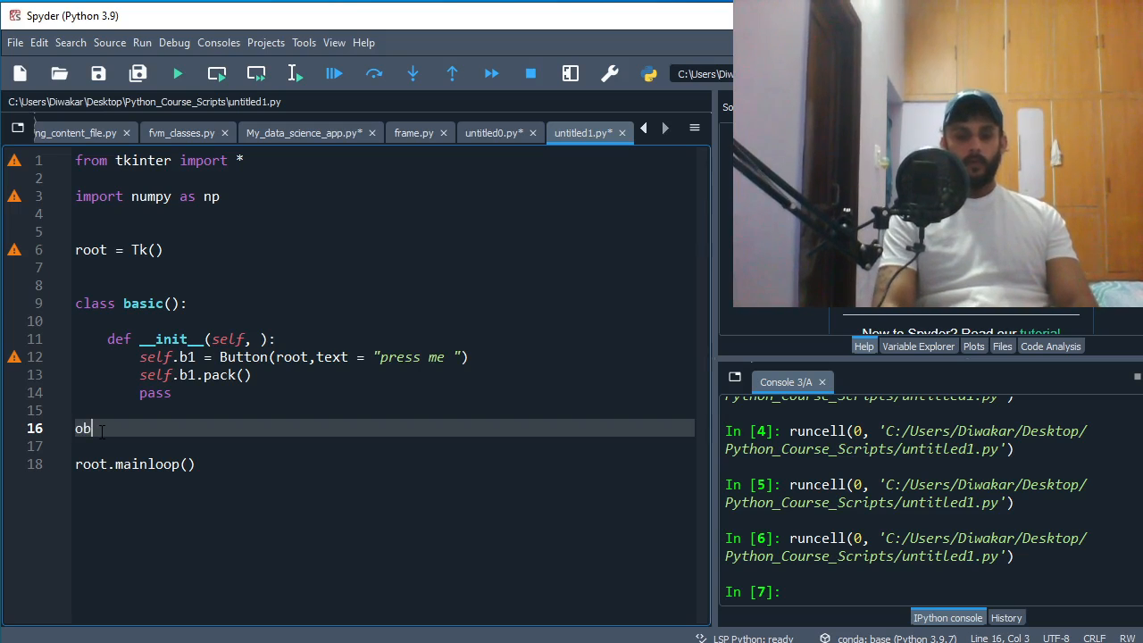
type("ji =")
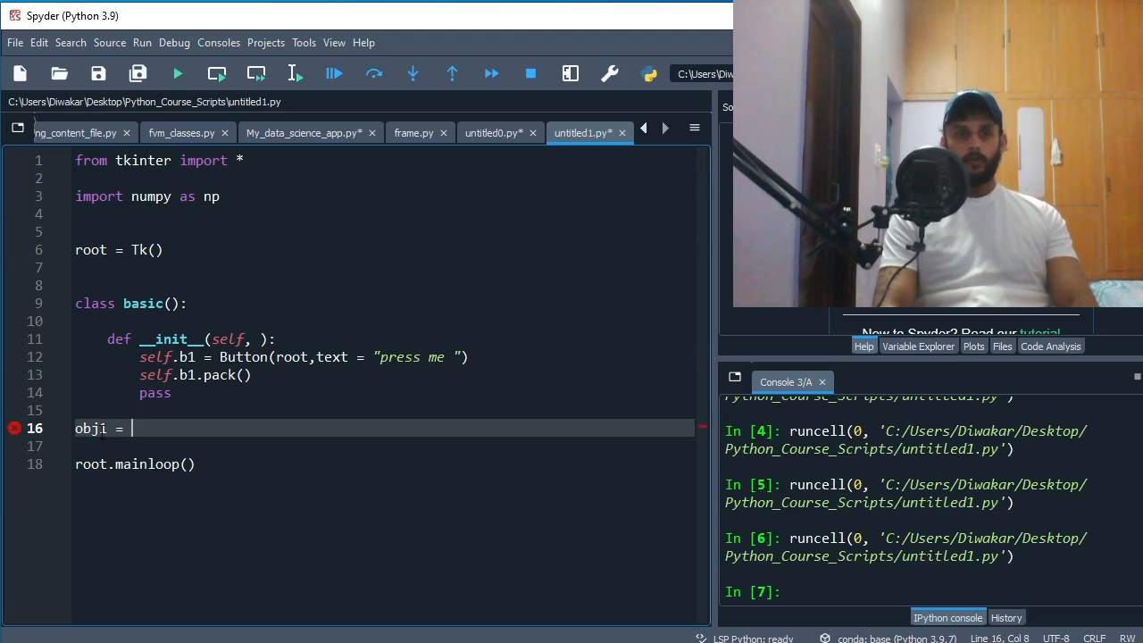
type("basic()")
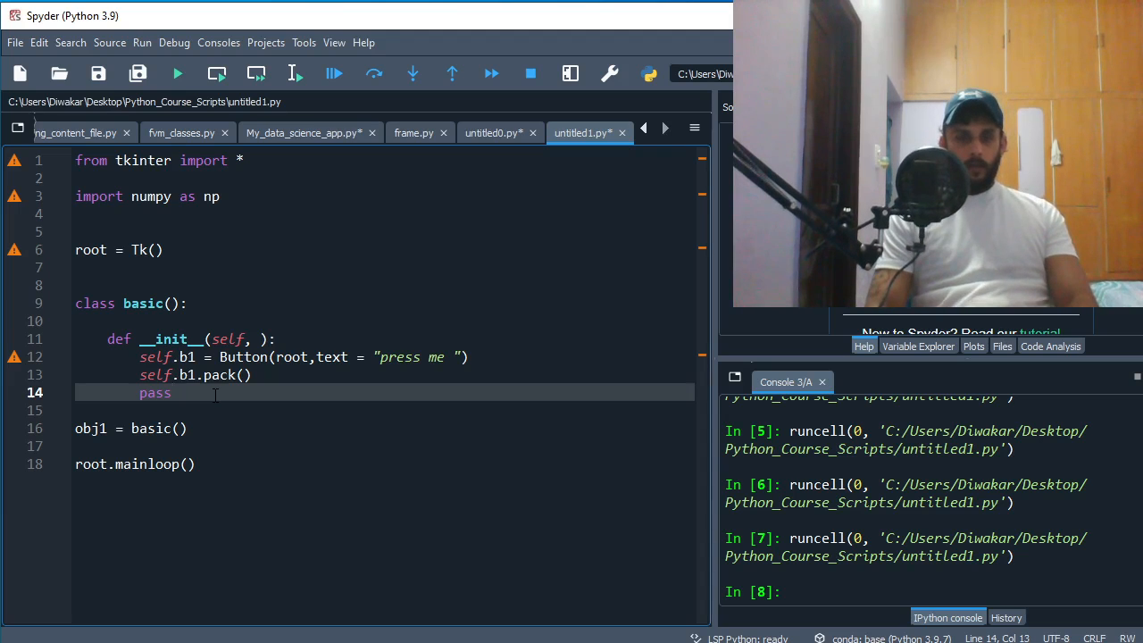
key("enter")
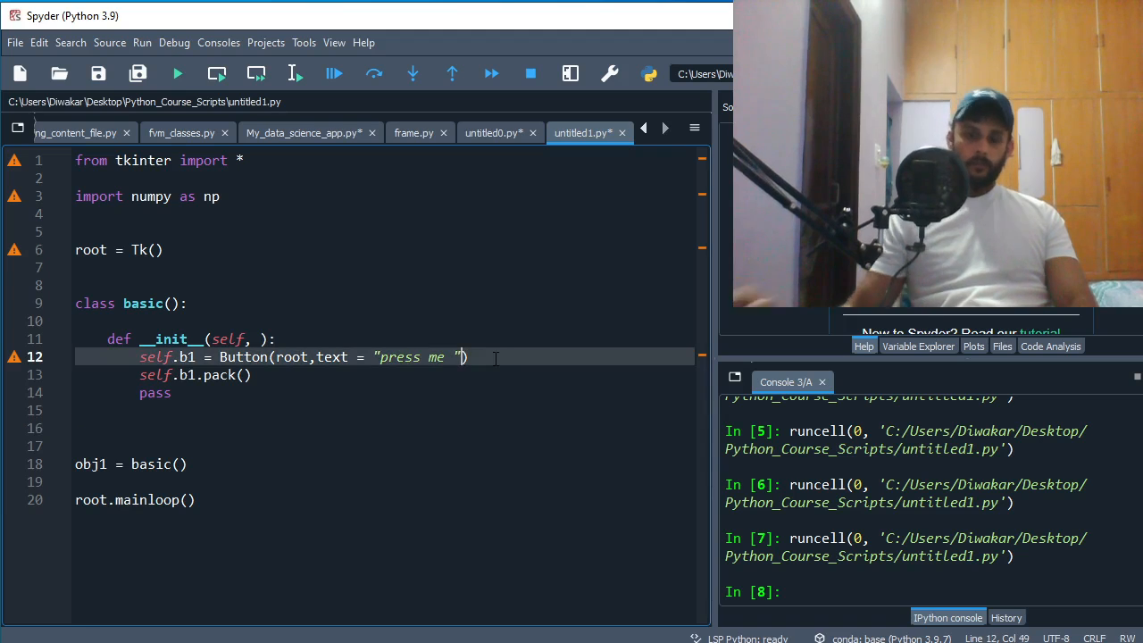
Give the button command = self.do_something in the Button call.
type(",")
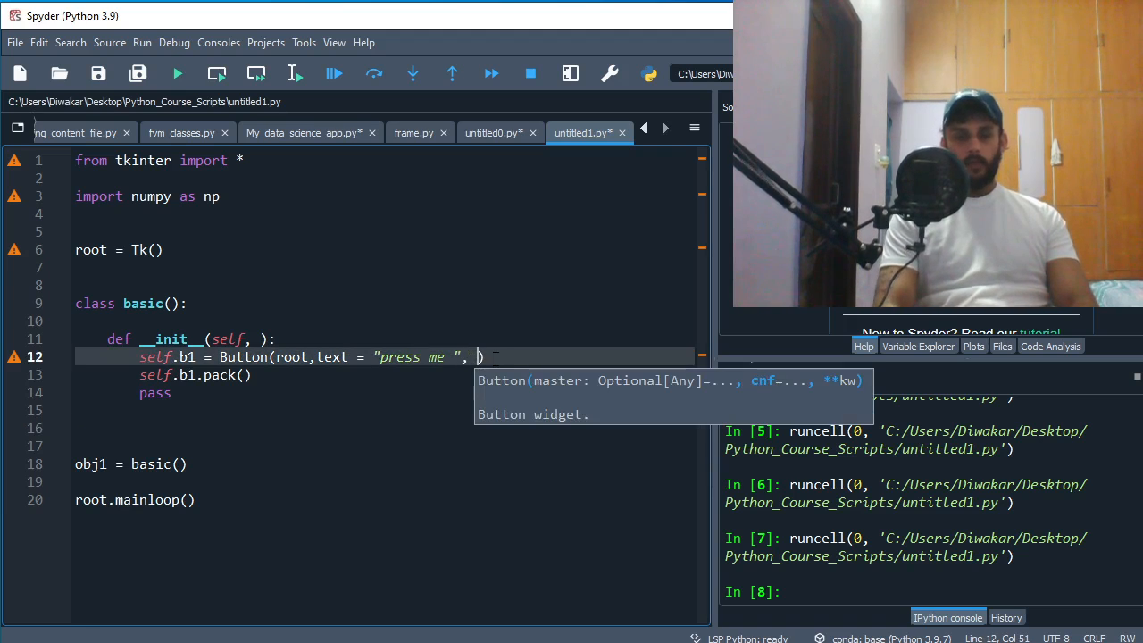
type("command")
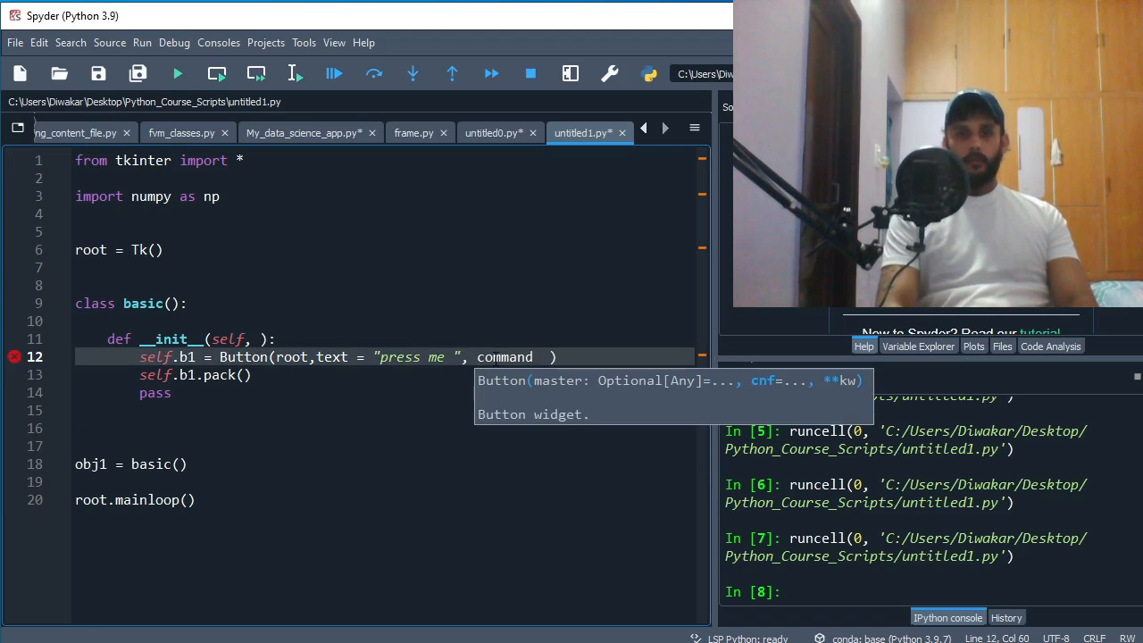
type("= self.")
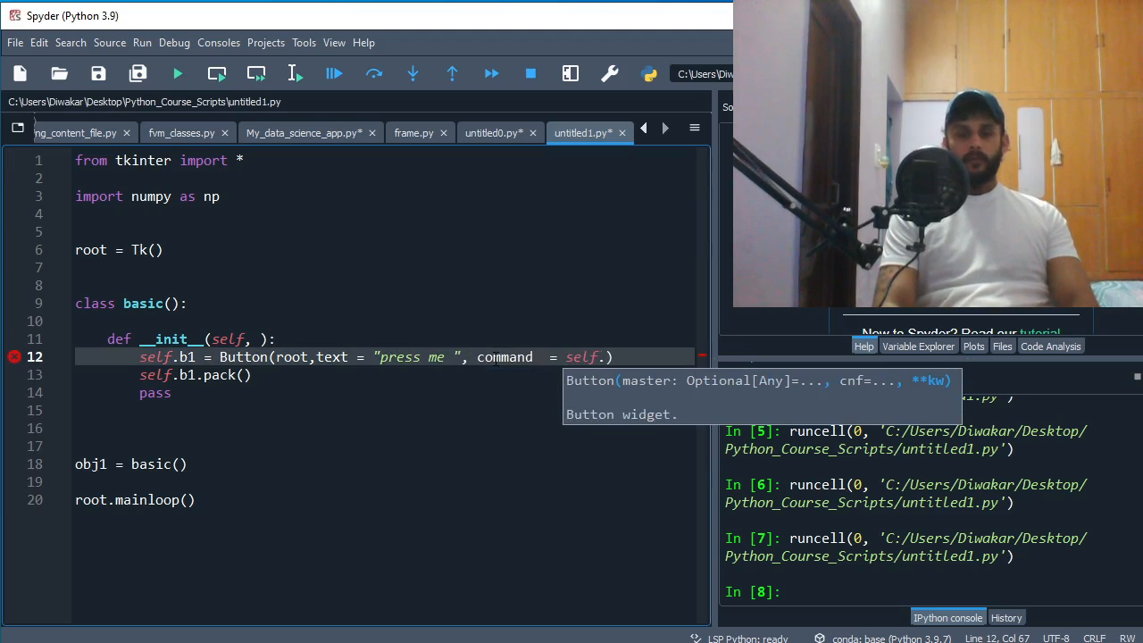
type("do_something")
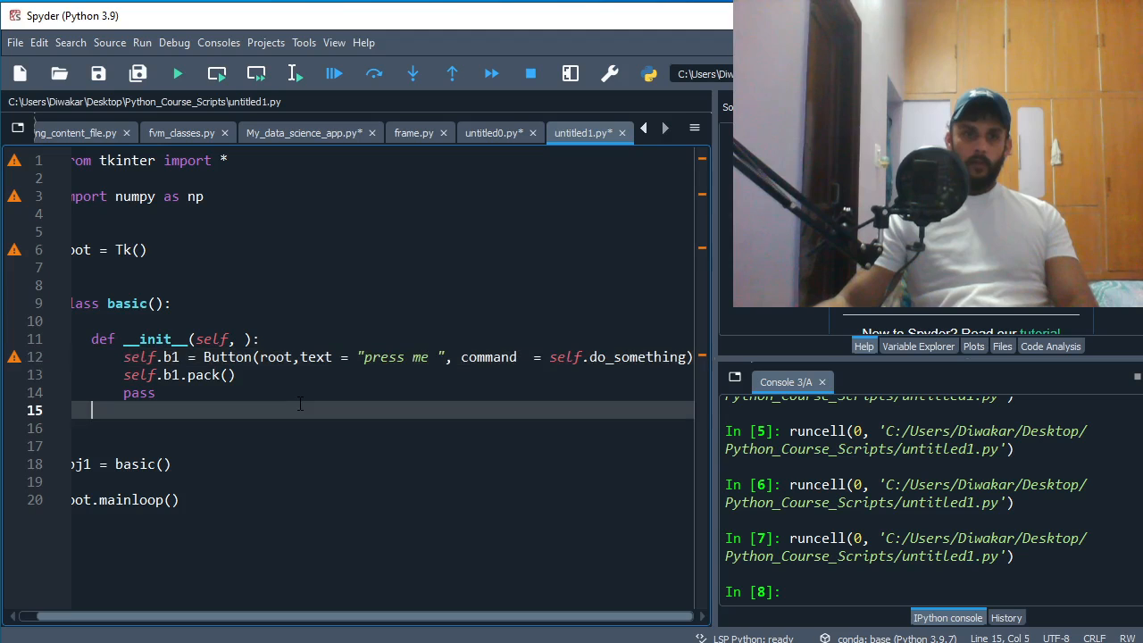
Define def do_something(self): with a pass stub below __init__.
type("def")
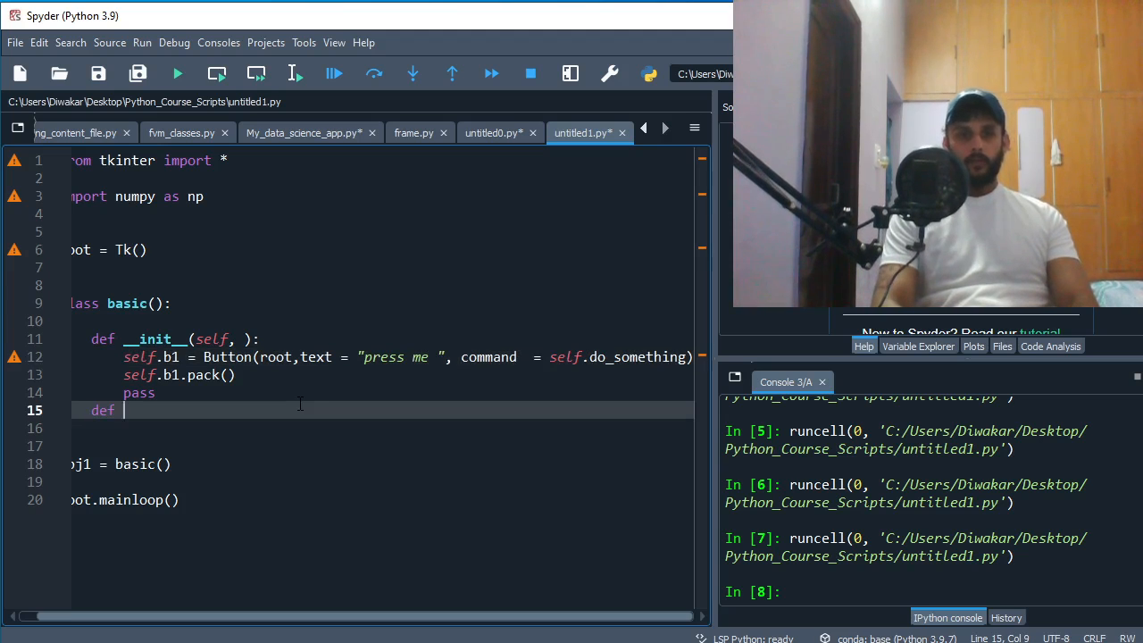
type("do_something():")
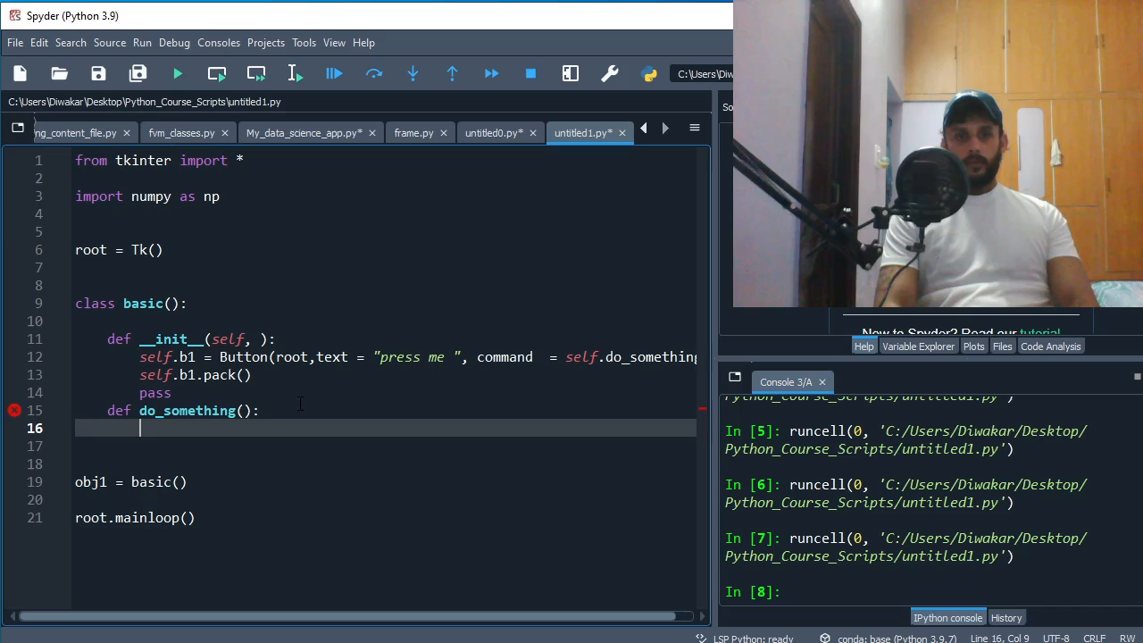
type("pass")
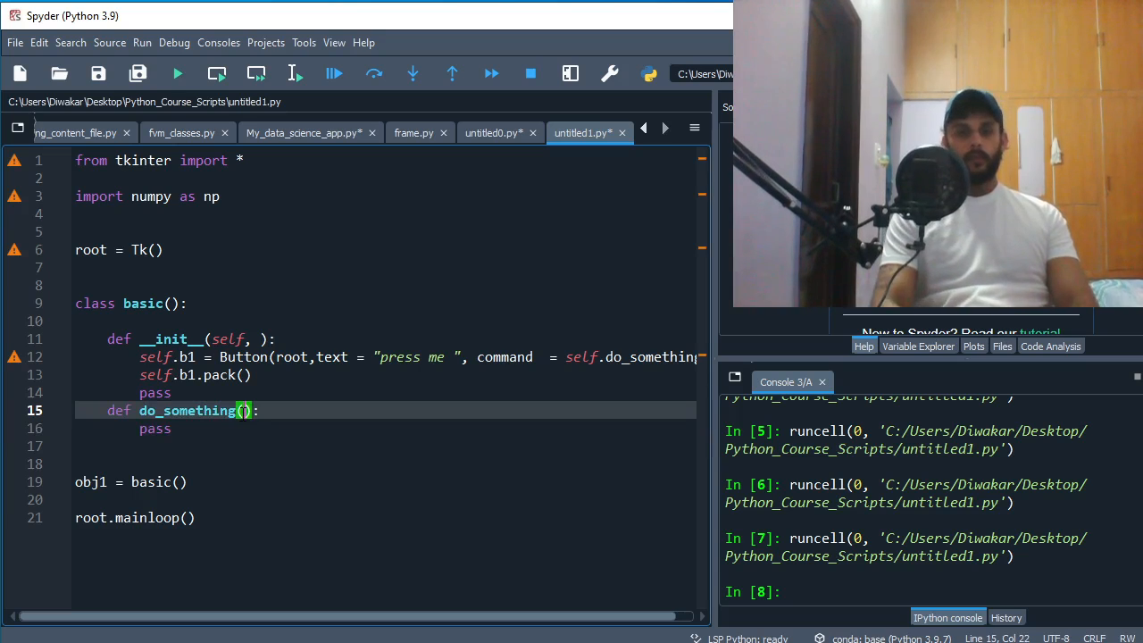
type("self")
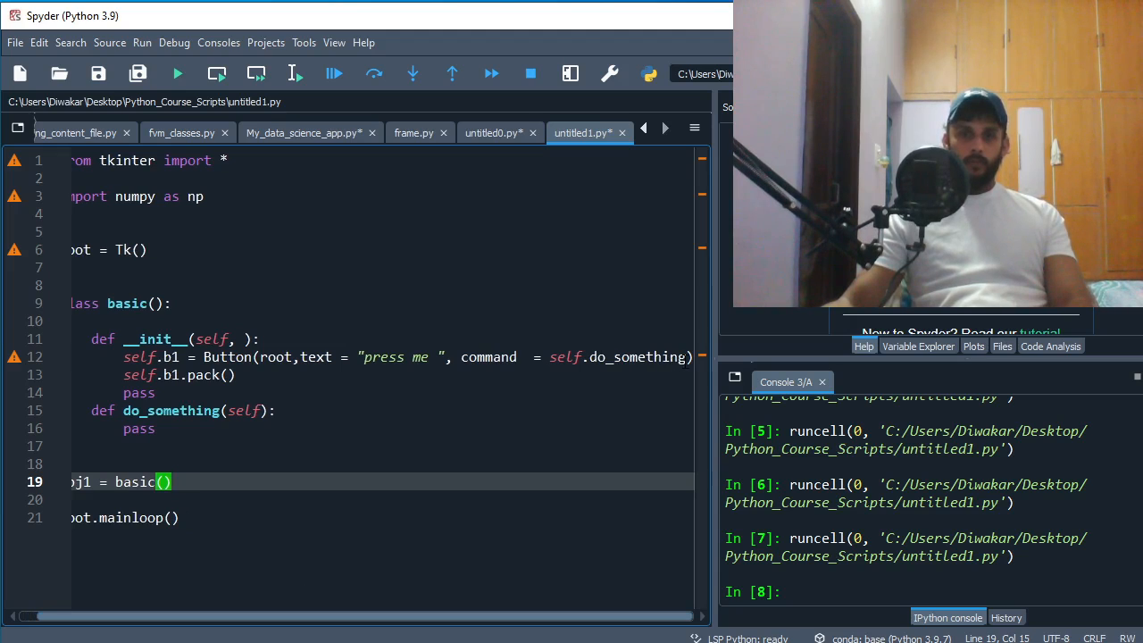
Place the cursor inside do_something to start a new indented line.
left_click(679, 357)
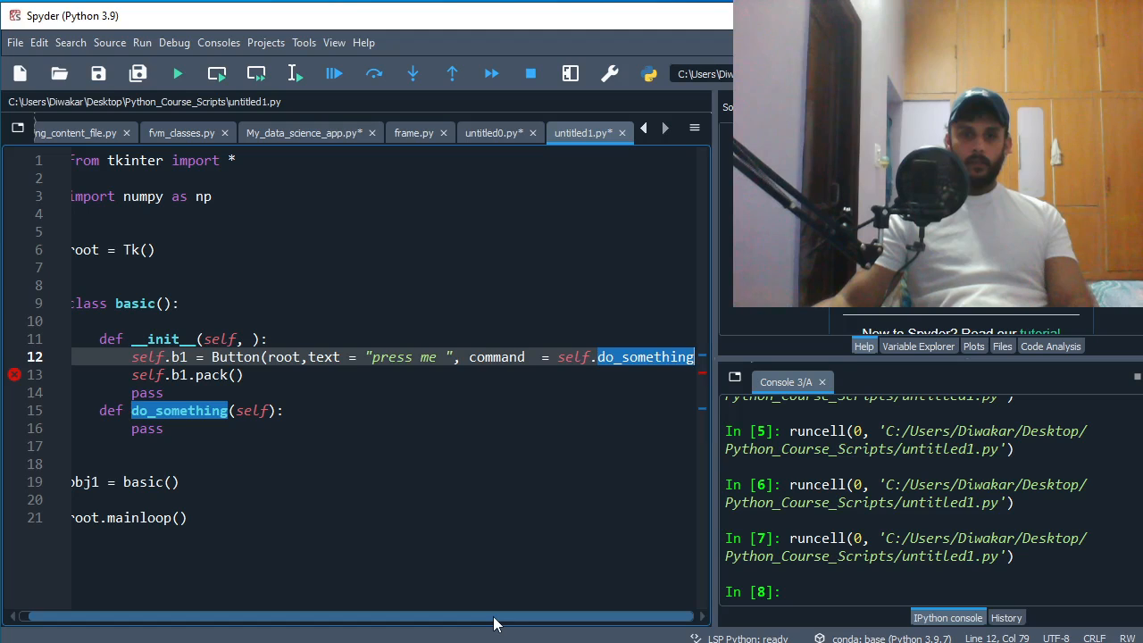
mouse_move(521, 621)
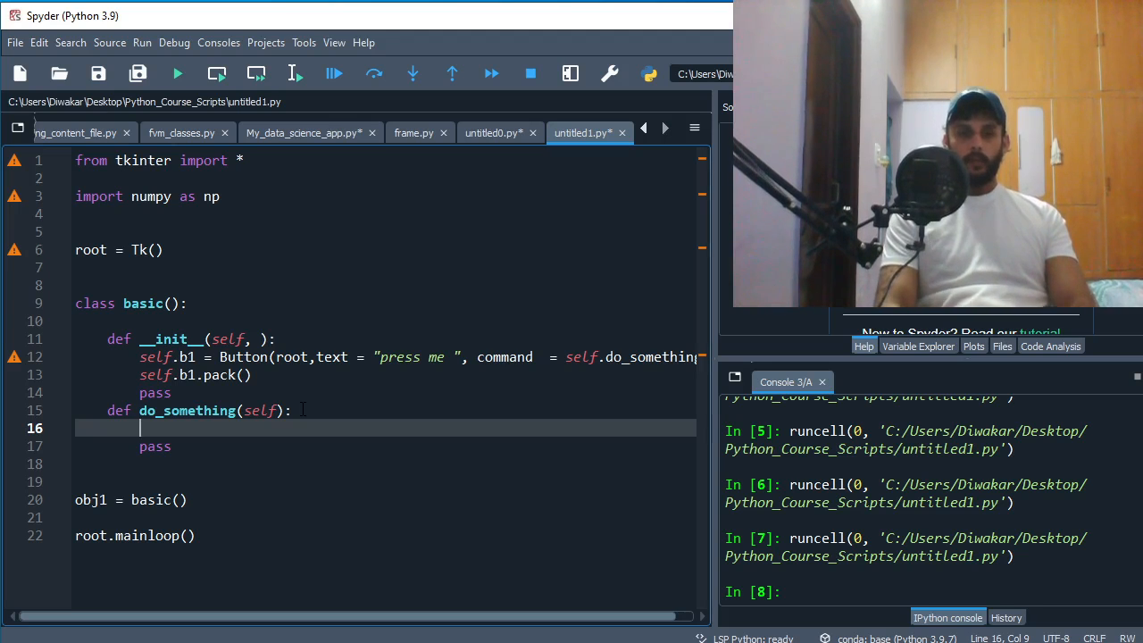
Write l1 = Label(root, text="button has been pressed") in do_something.
type("l")
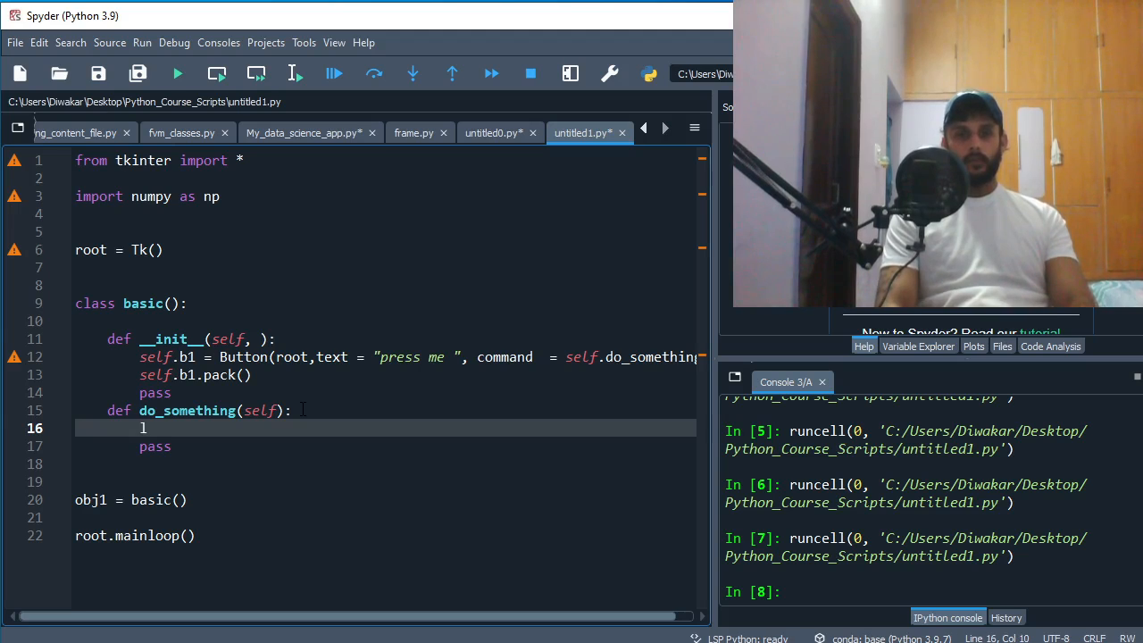
type("1 = L")
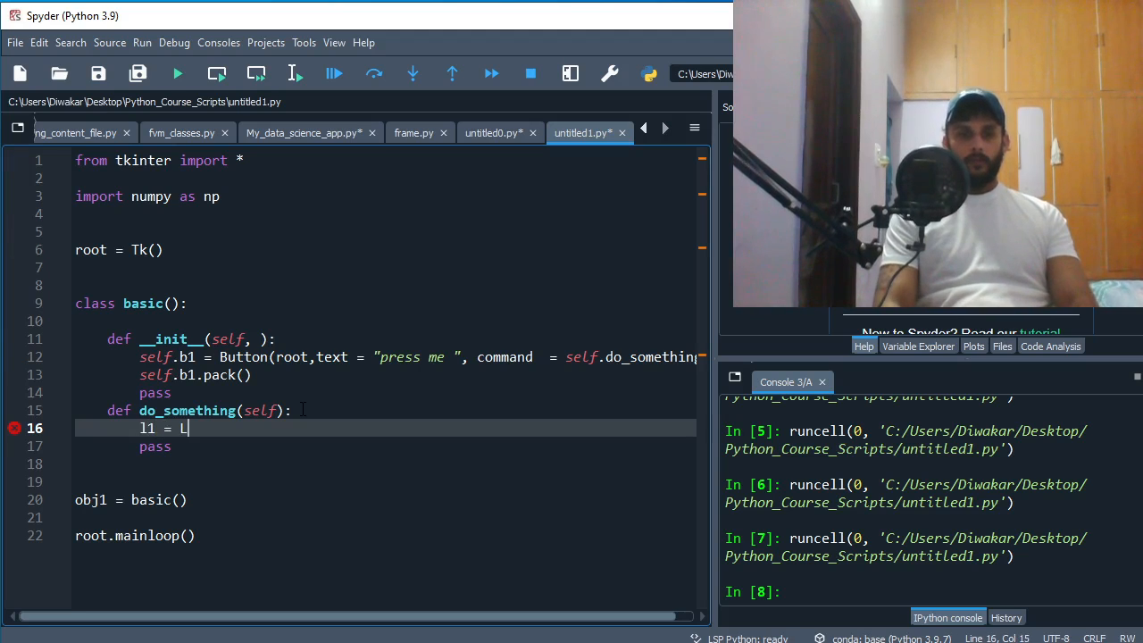
type("abel()")
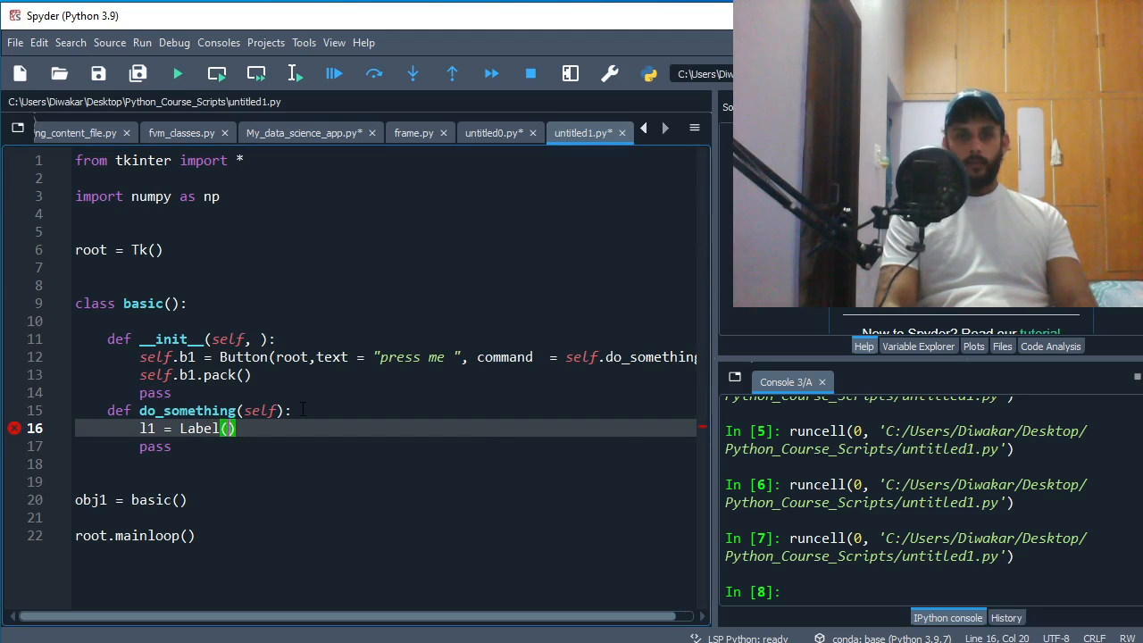
type("root")
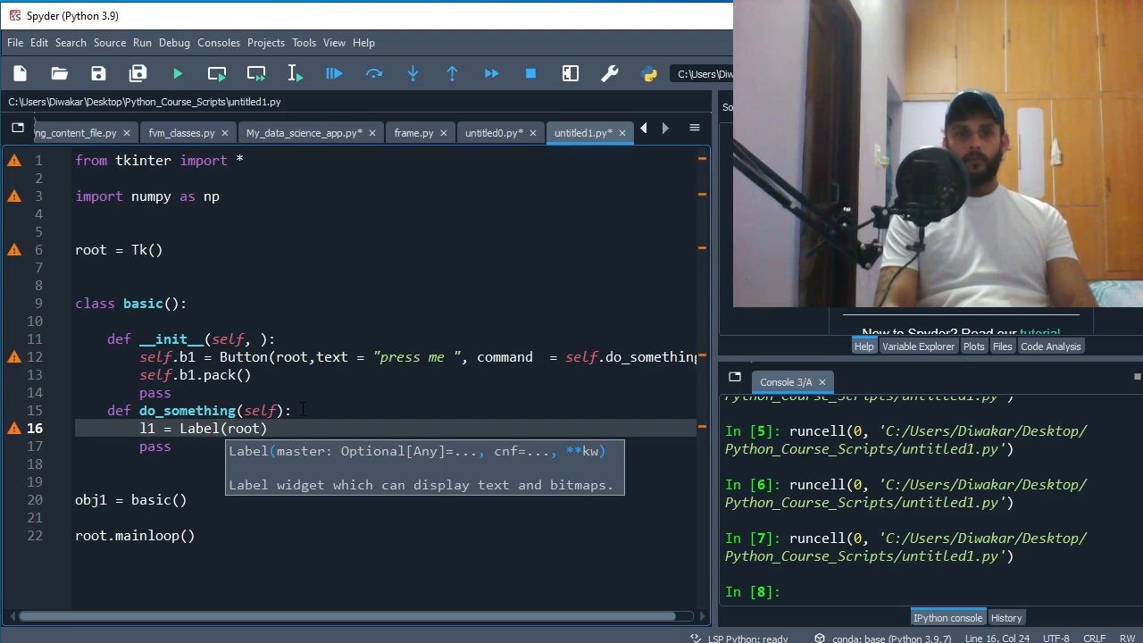
type(",")
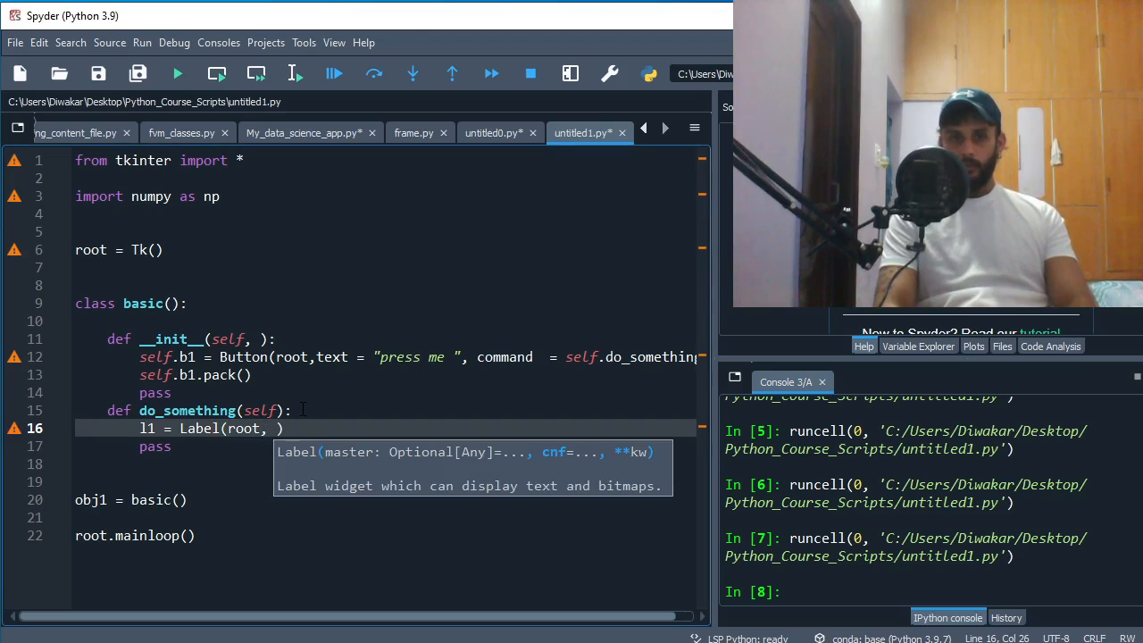
type("text =\"")
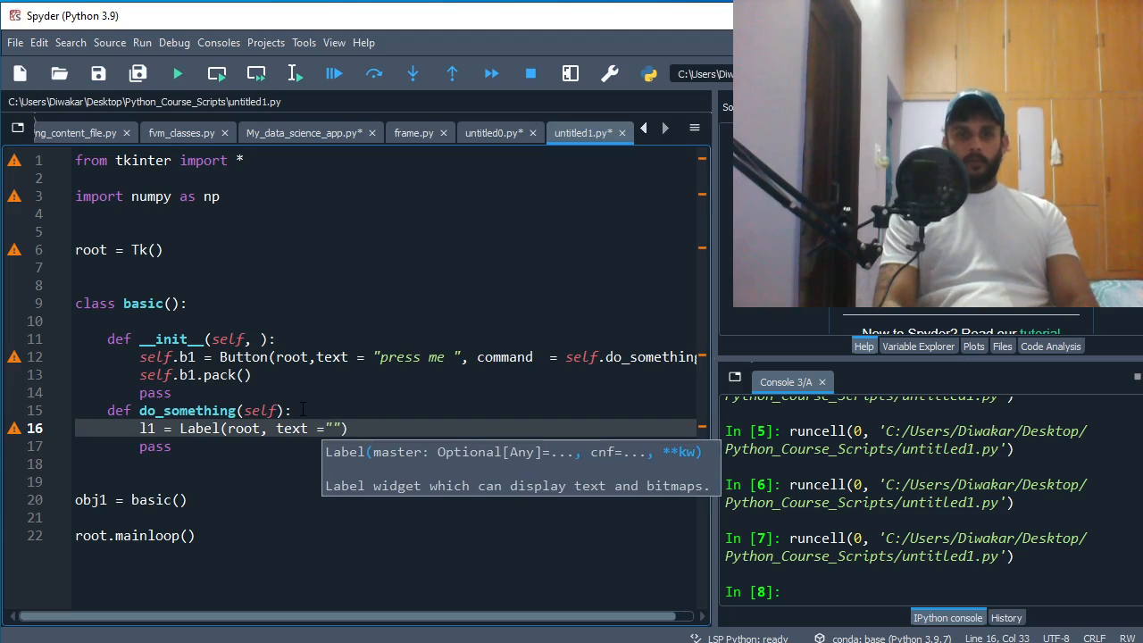
type("I habe")
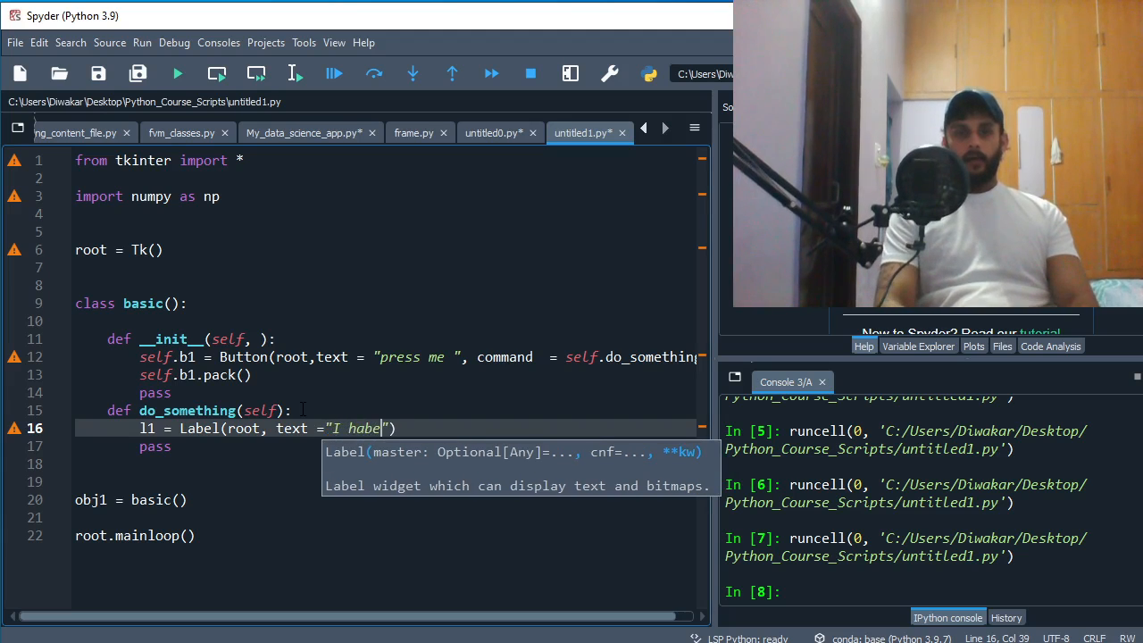
type("butto")
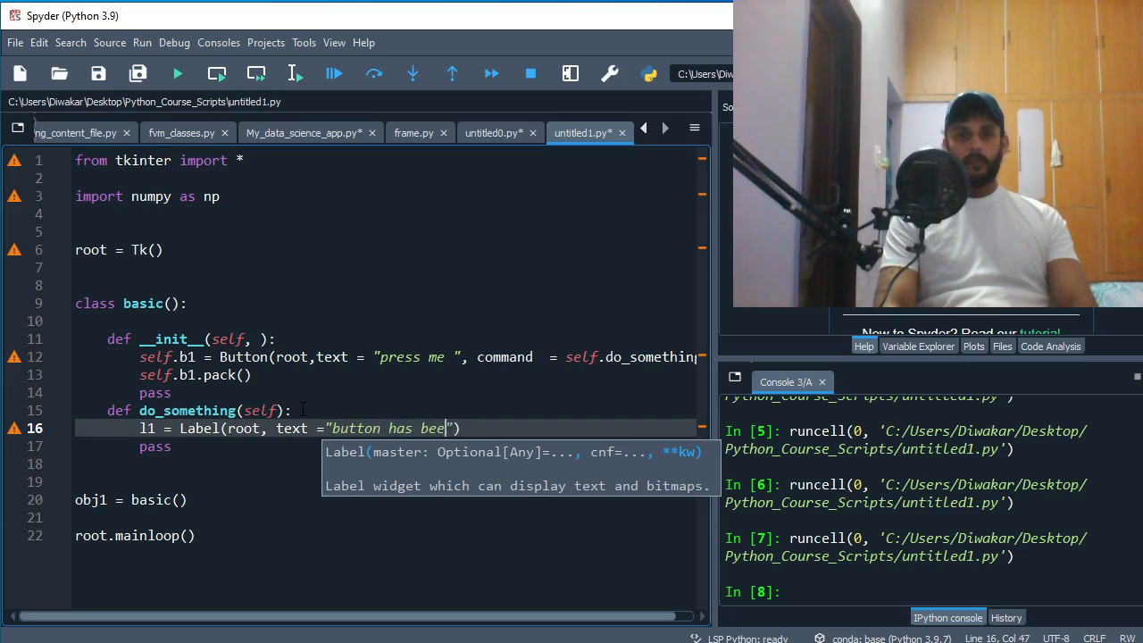
type("n pressed")
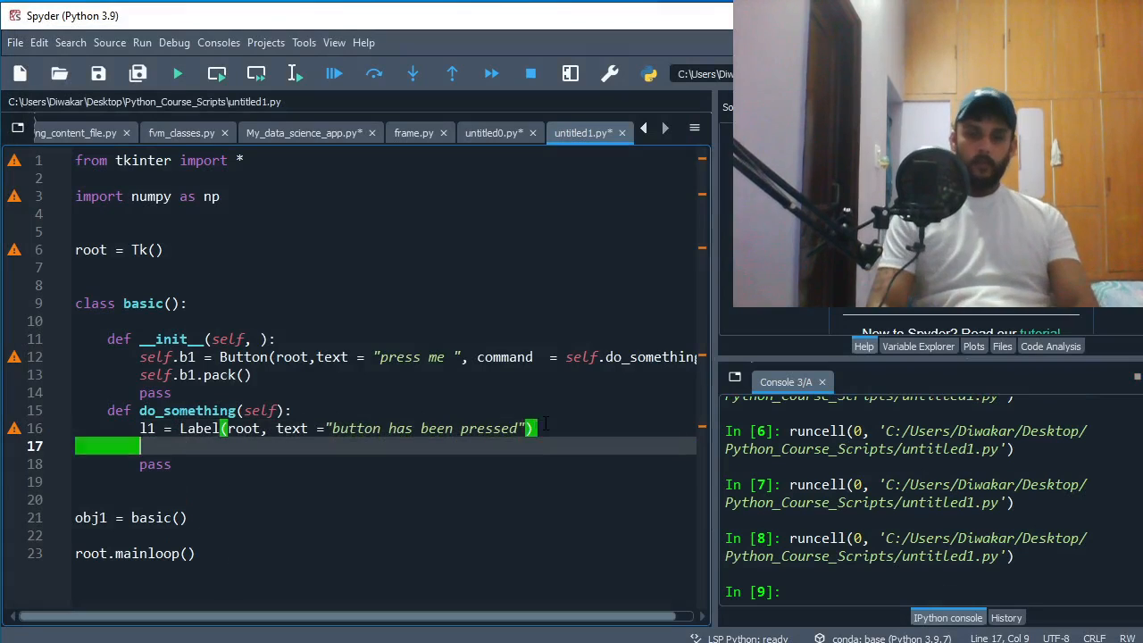
Pack the label with l1.pack() so it appears when the button is pressed.
type("l1.")
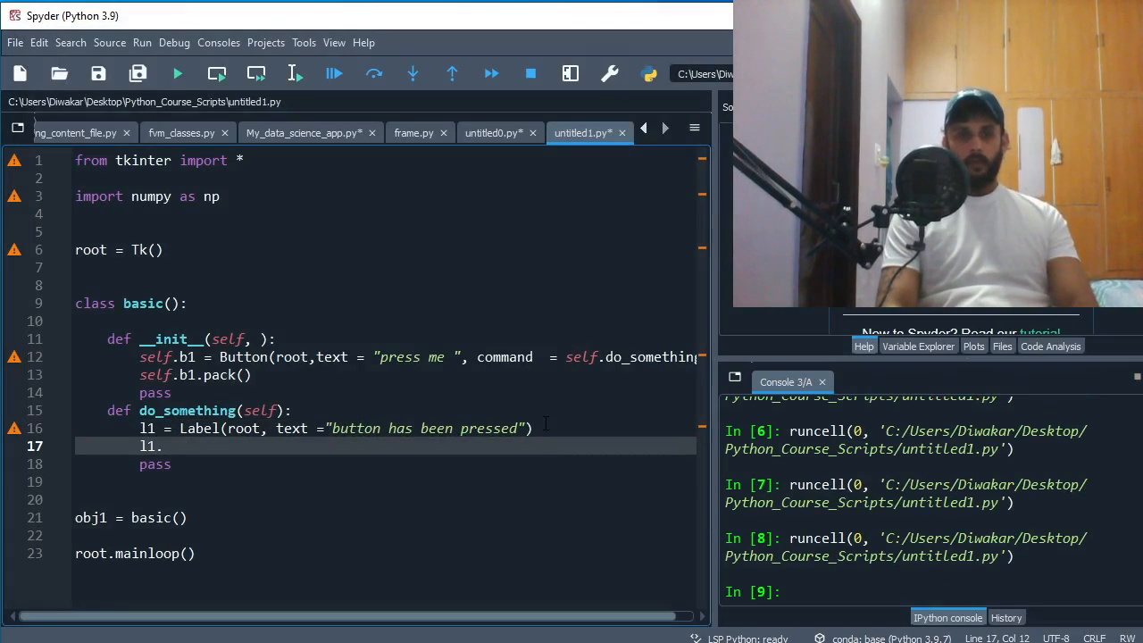
type("pack()")
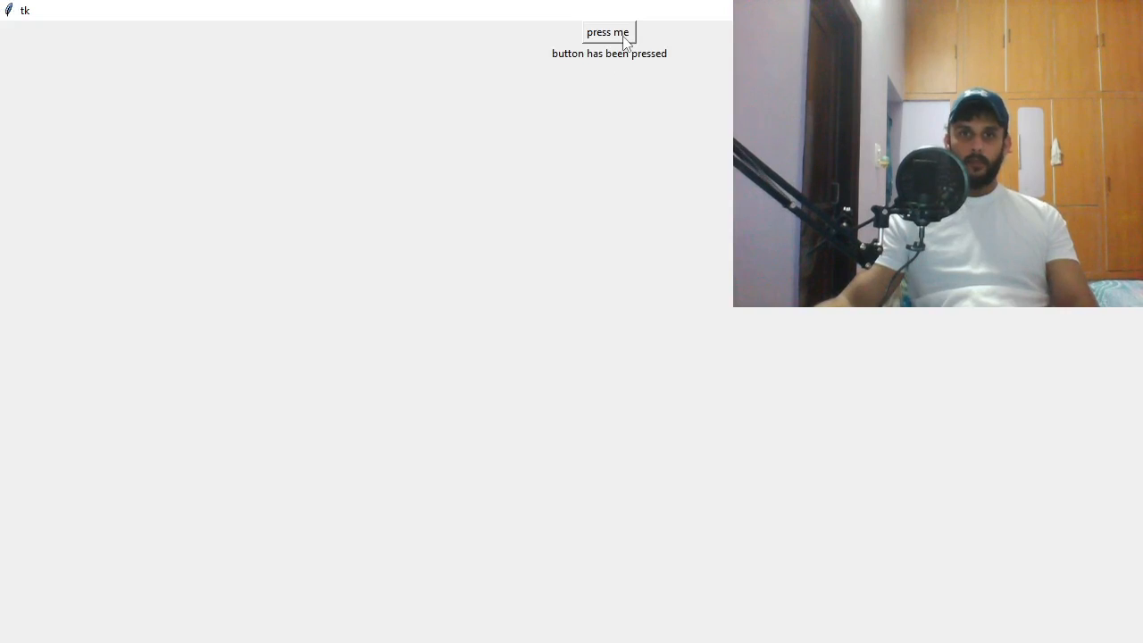
Fire the press me button three times, stacking three more 'button has been pressed' labels.
left_click(607, 32)
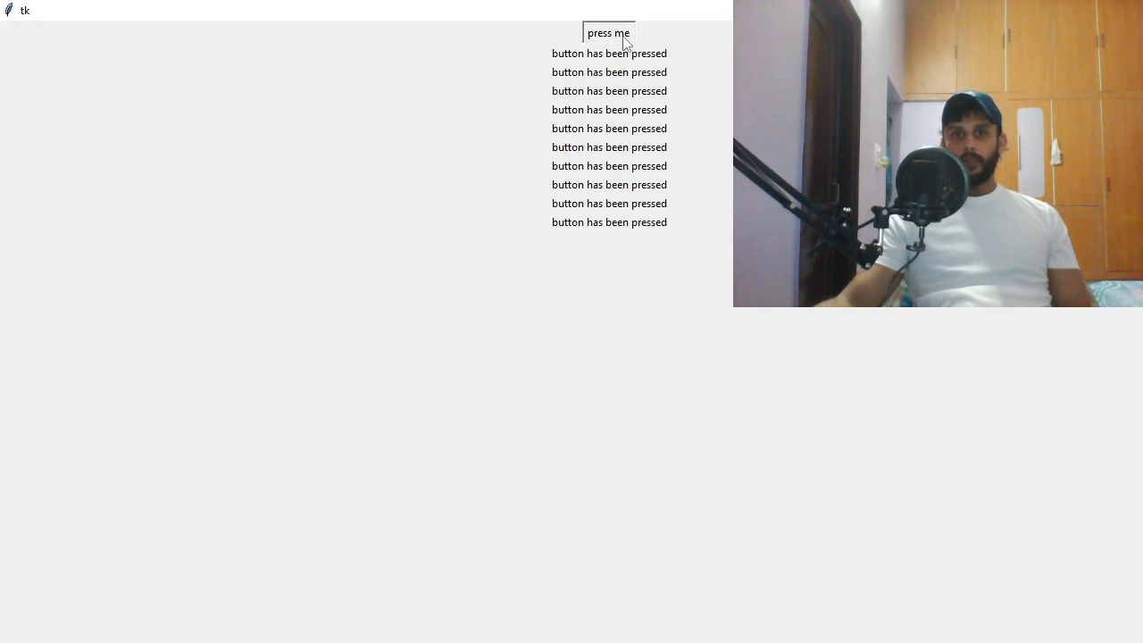
left_click(607, 32)
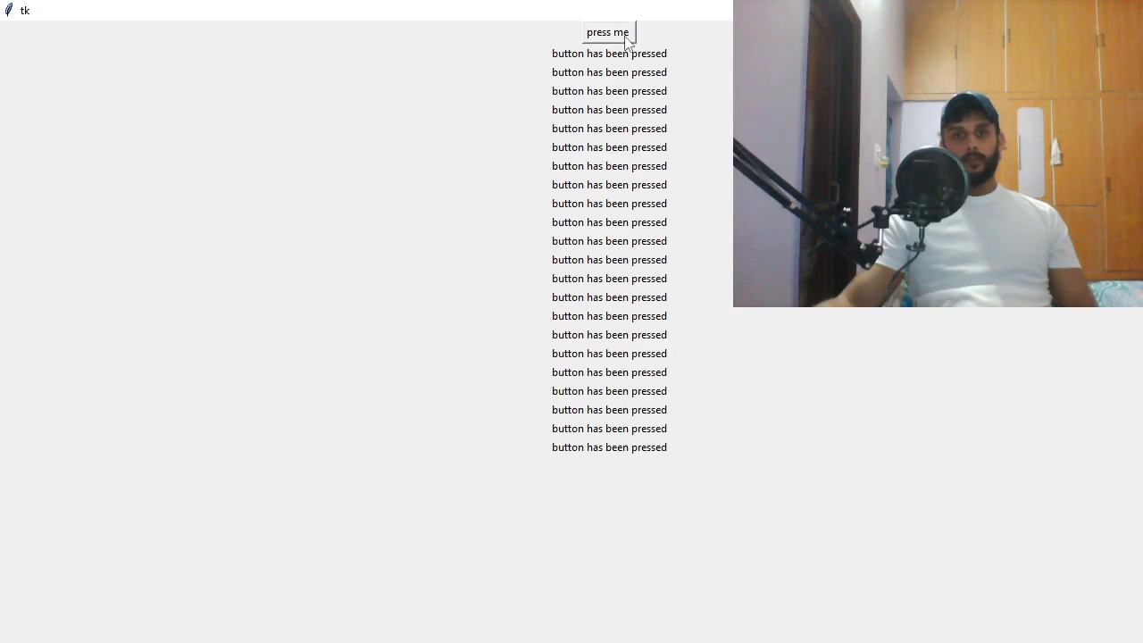
left_click(607, 32)
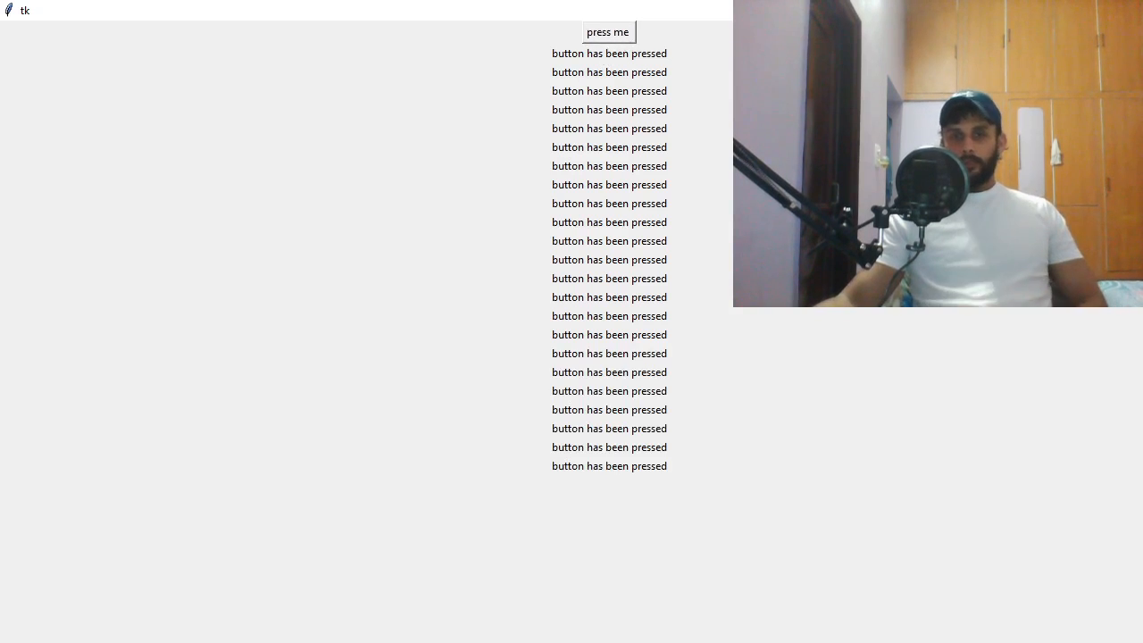